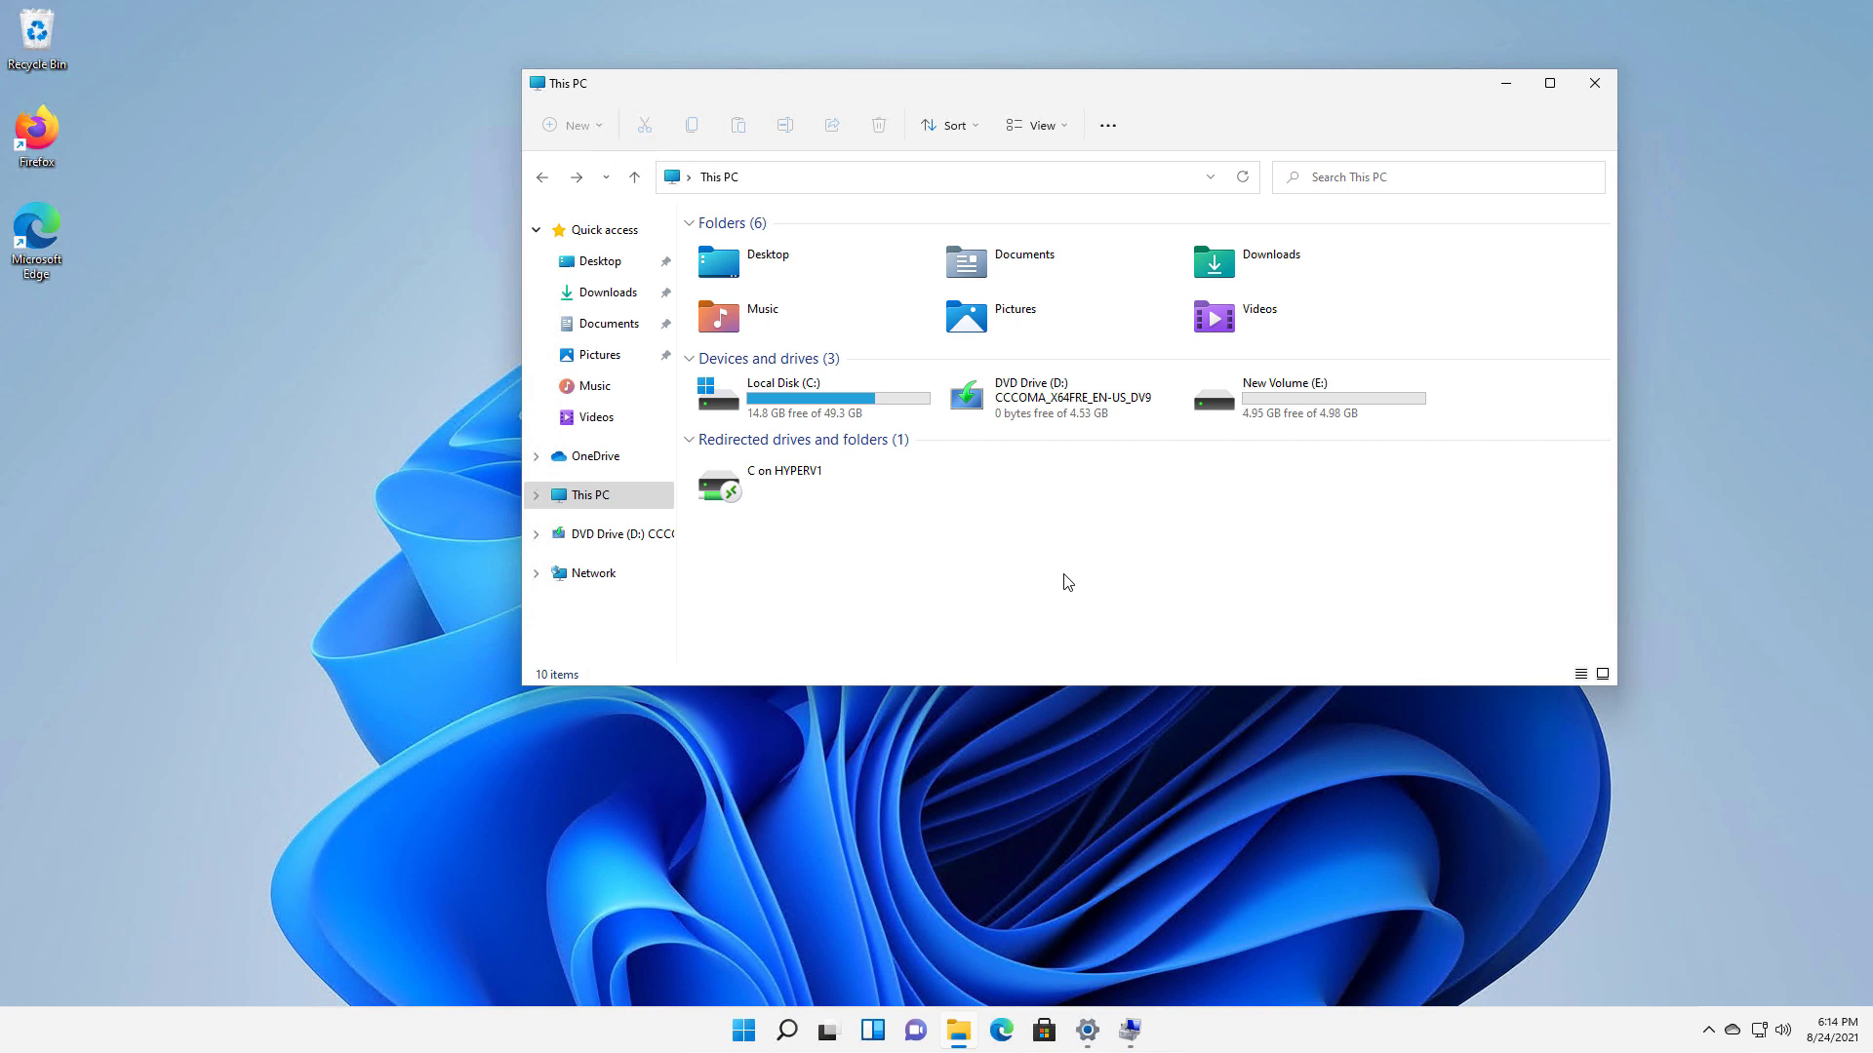
pyautogui.moveTo(1068, 559)
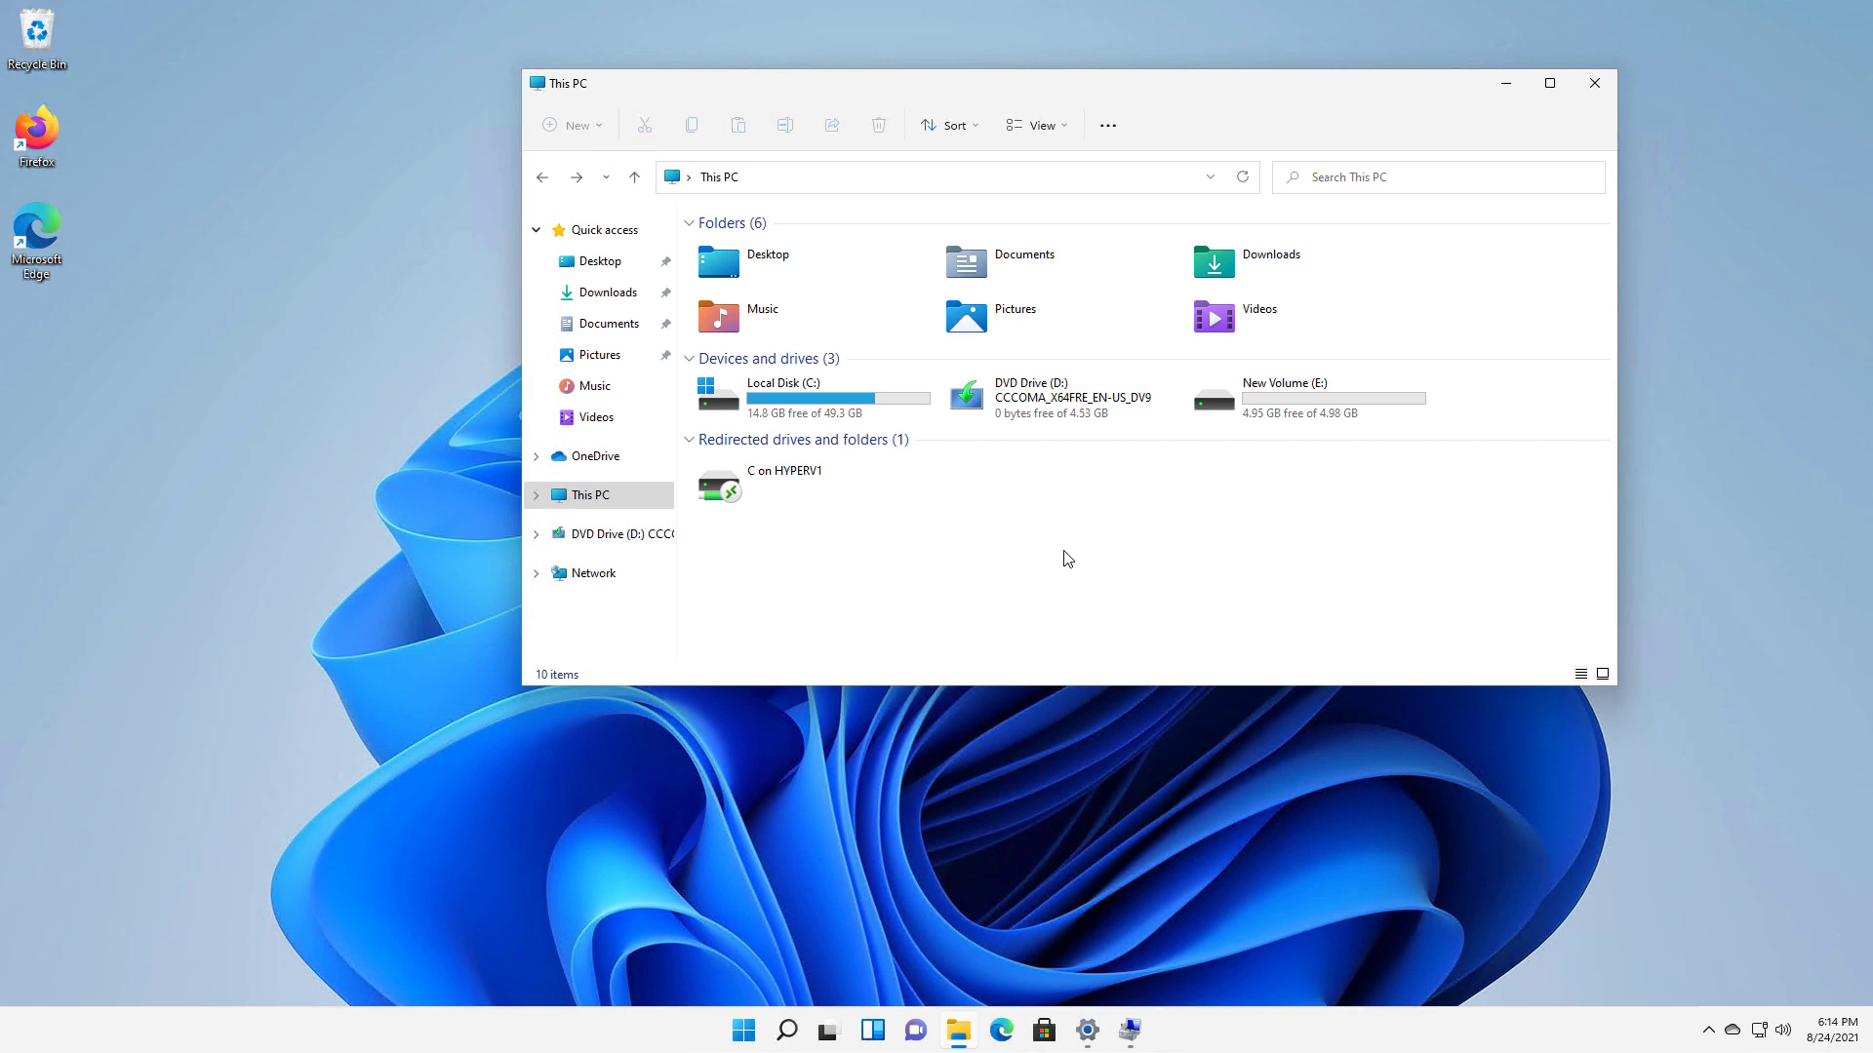
pyautogui.moveTo(1295, 415)
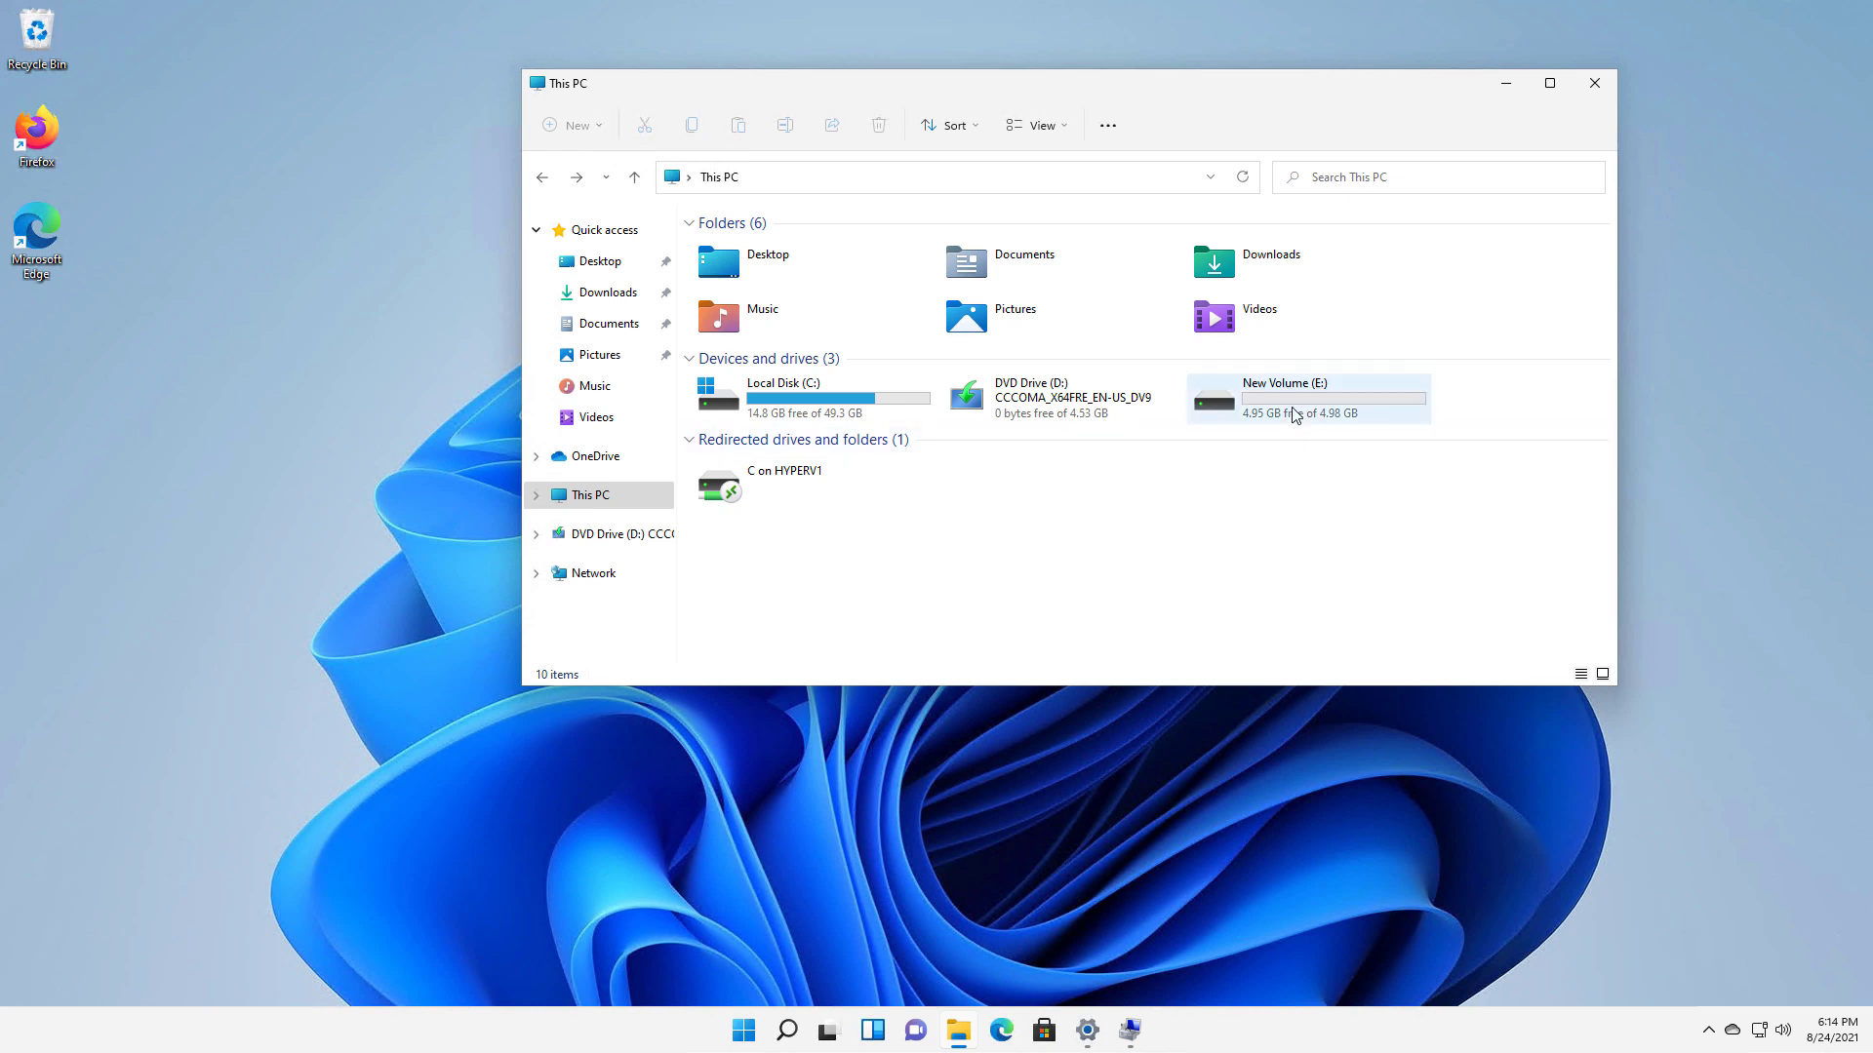
# Check New Volume (E:) in This PC, then search the taskbar for Computer Management.
pyautogui.doubleClick(1283, 397)
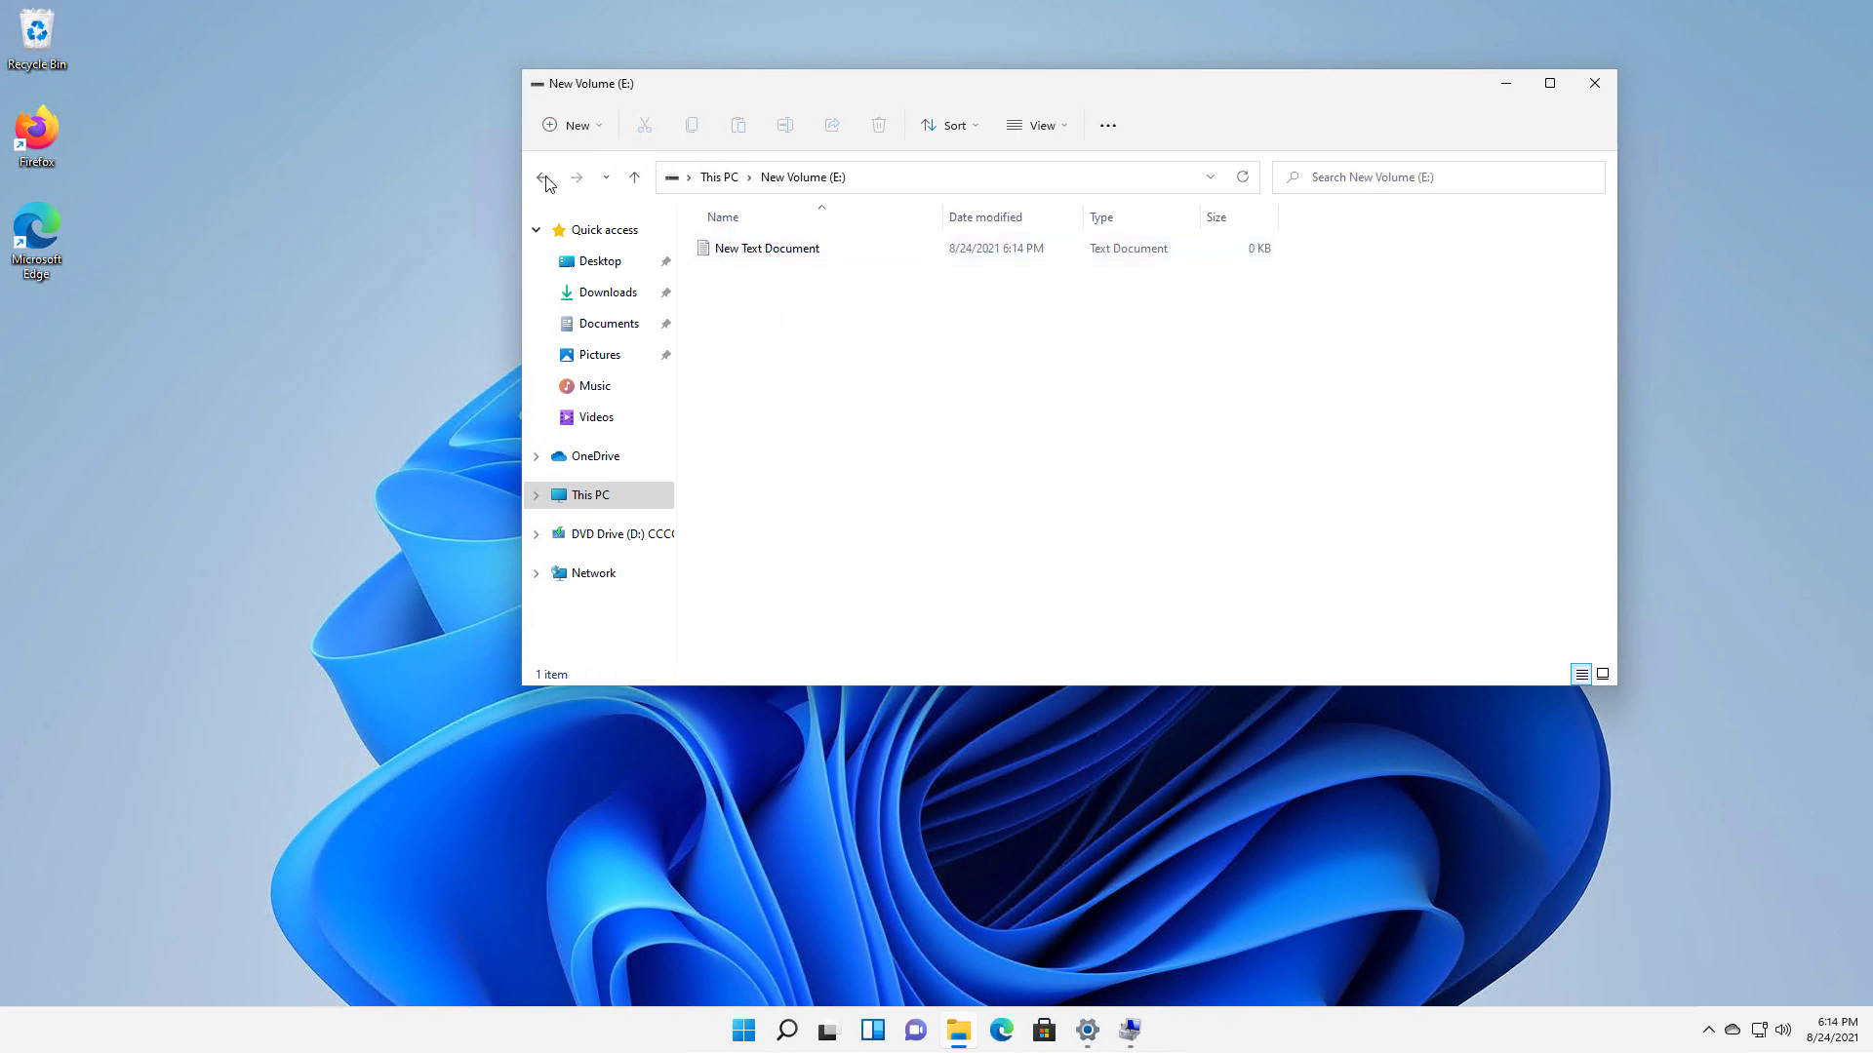
pyautogui.click(543, 178)
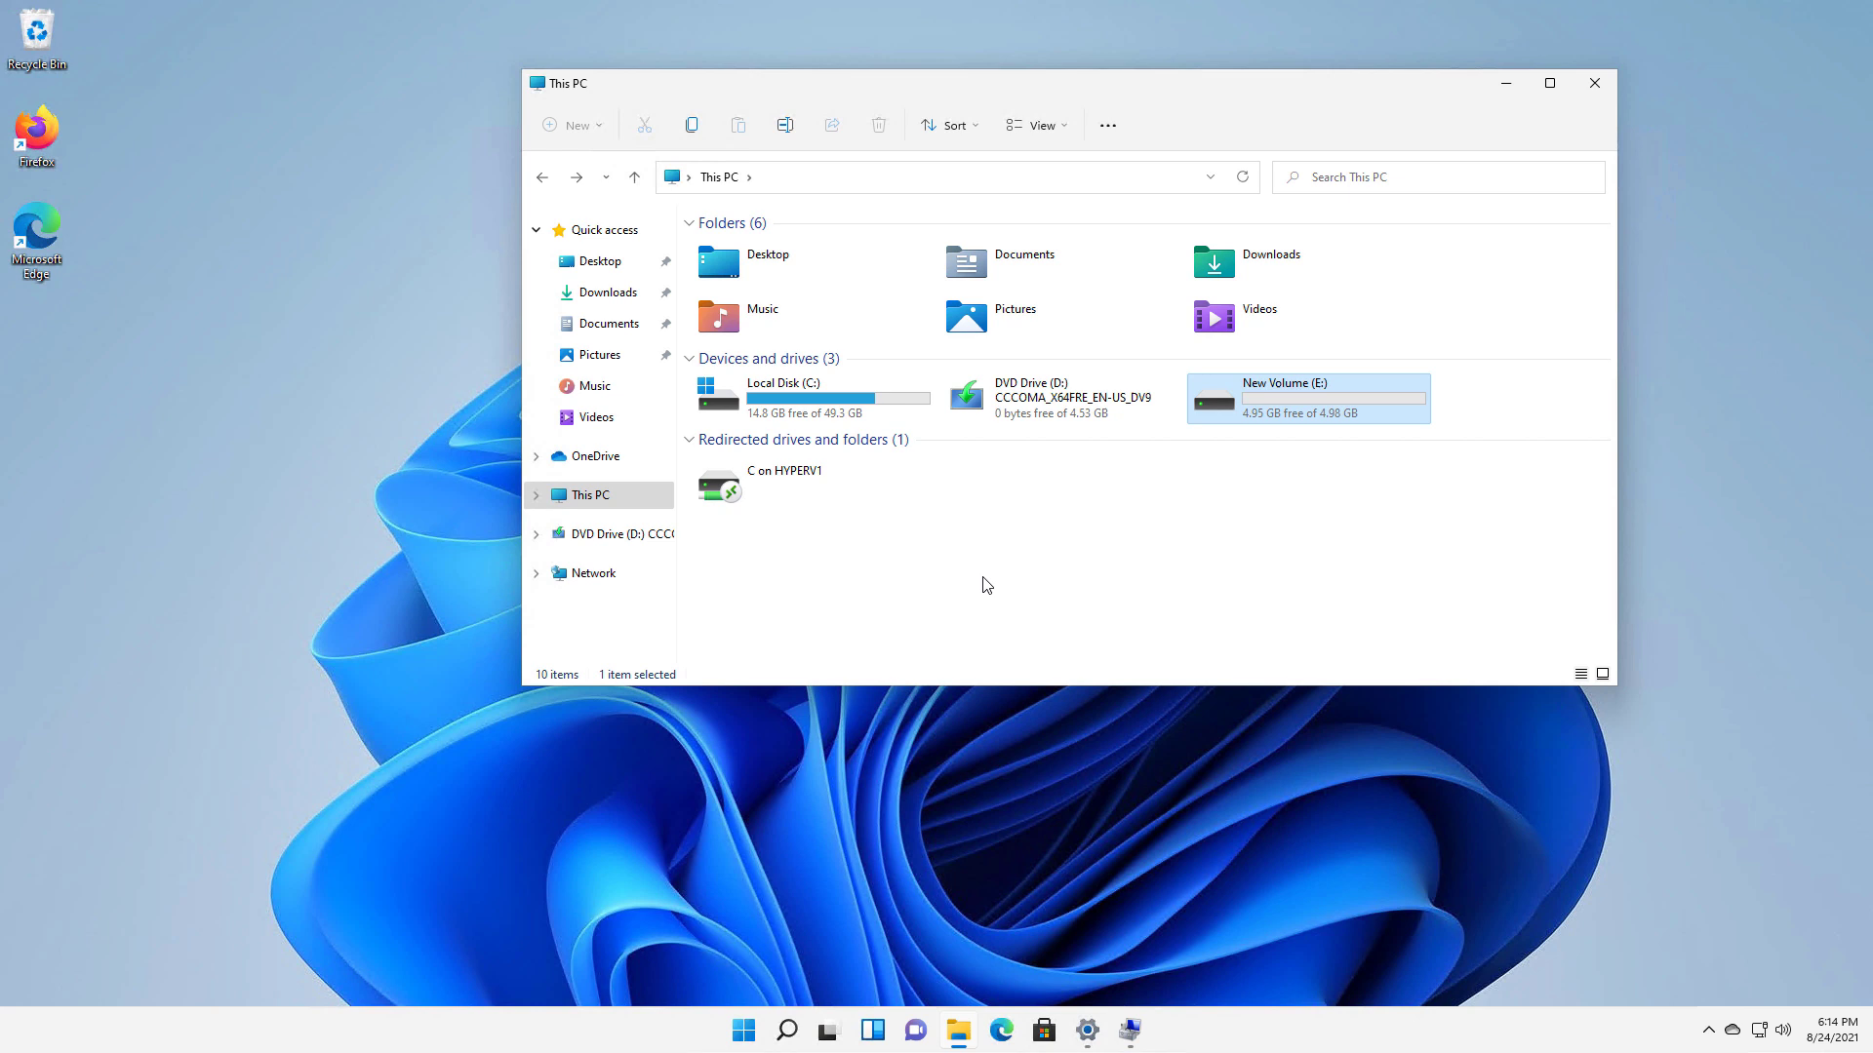
pyautogui.moveTo(1048, 687)
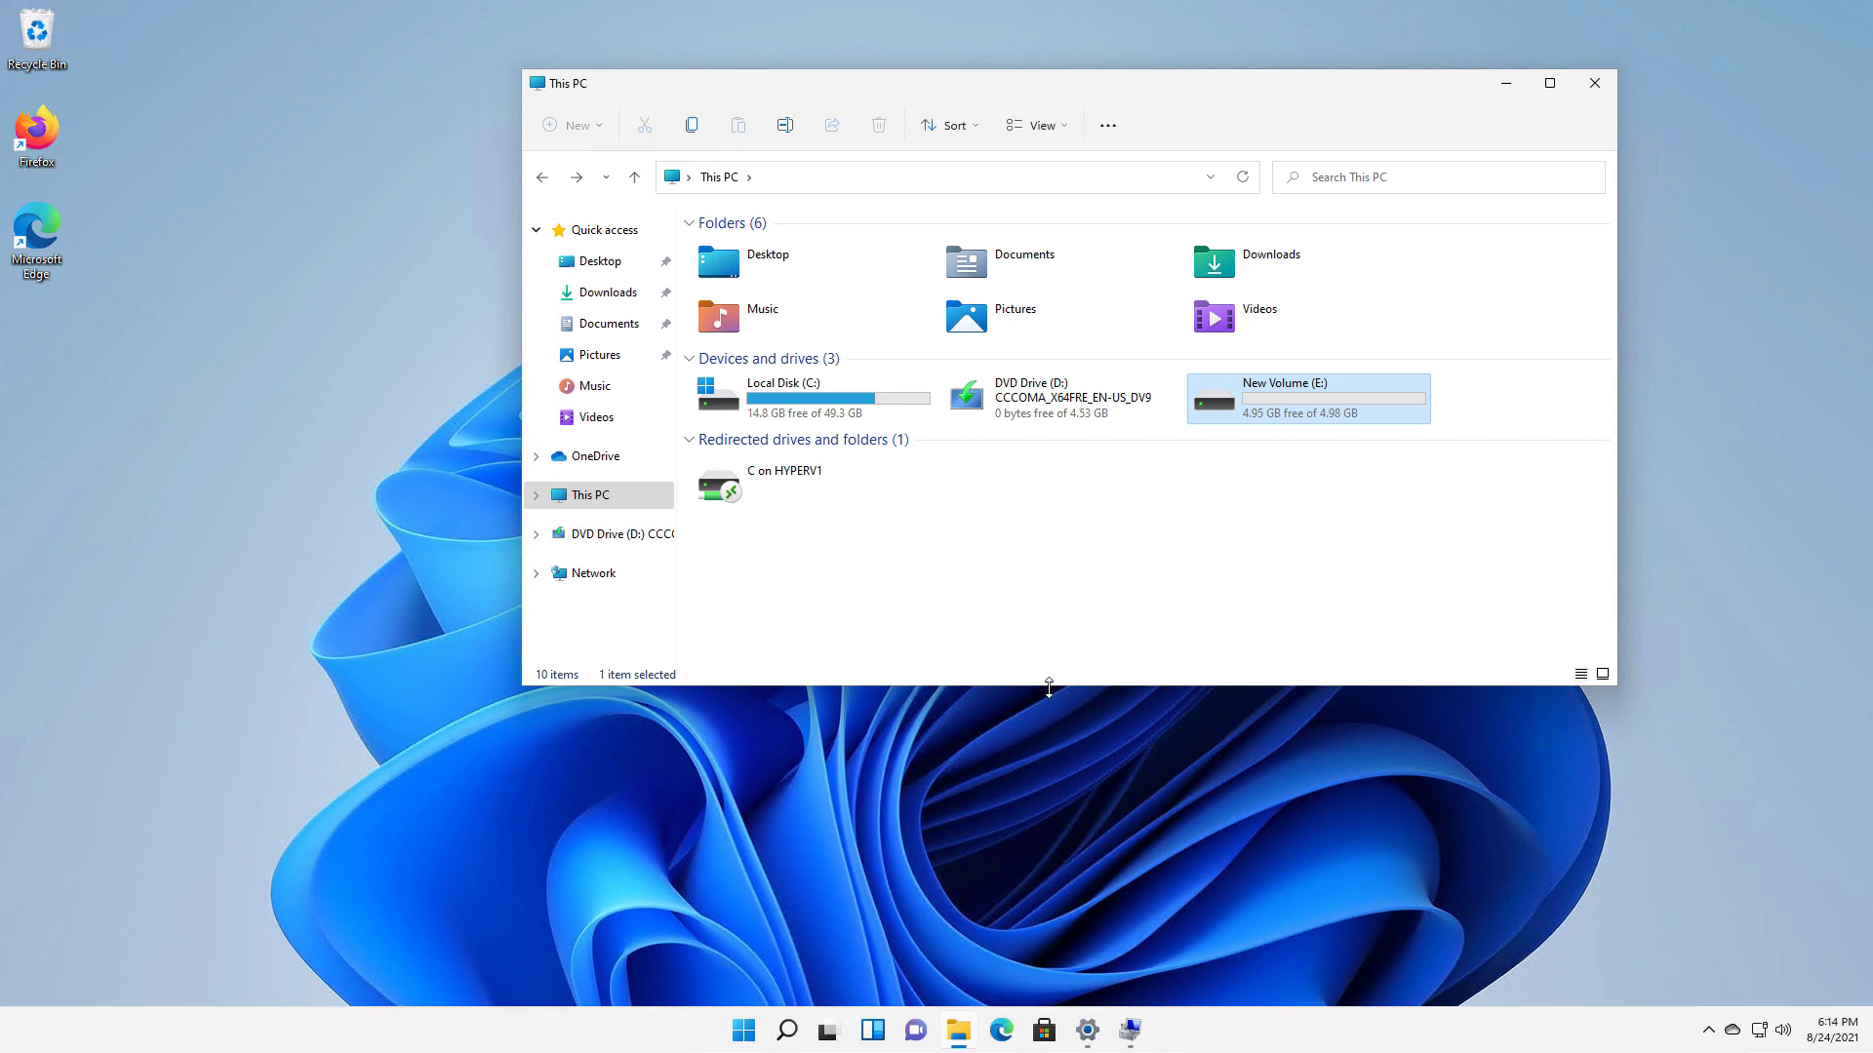
pyautogui.click(786, 1030)
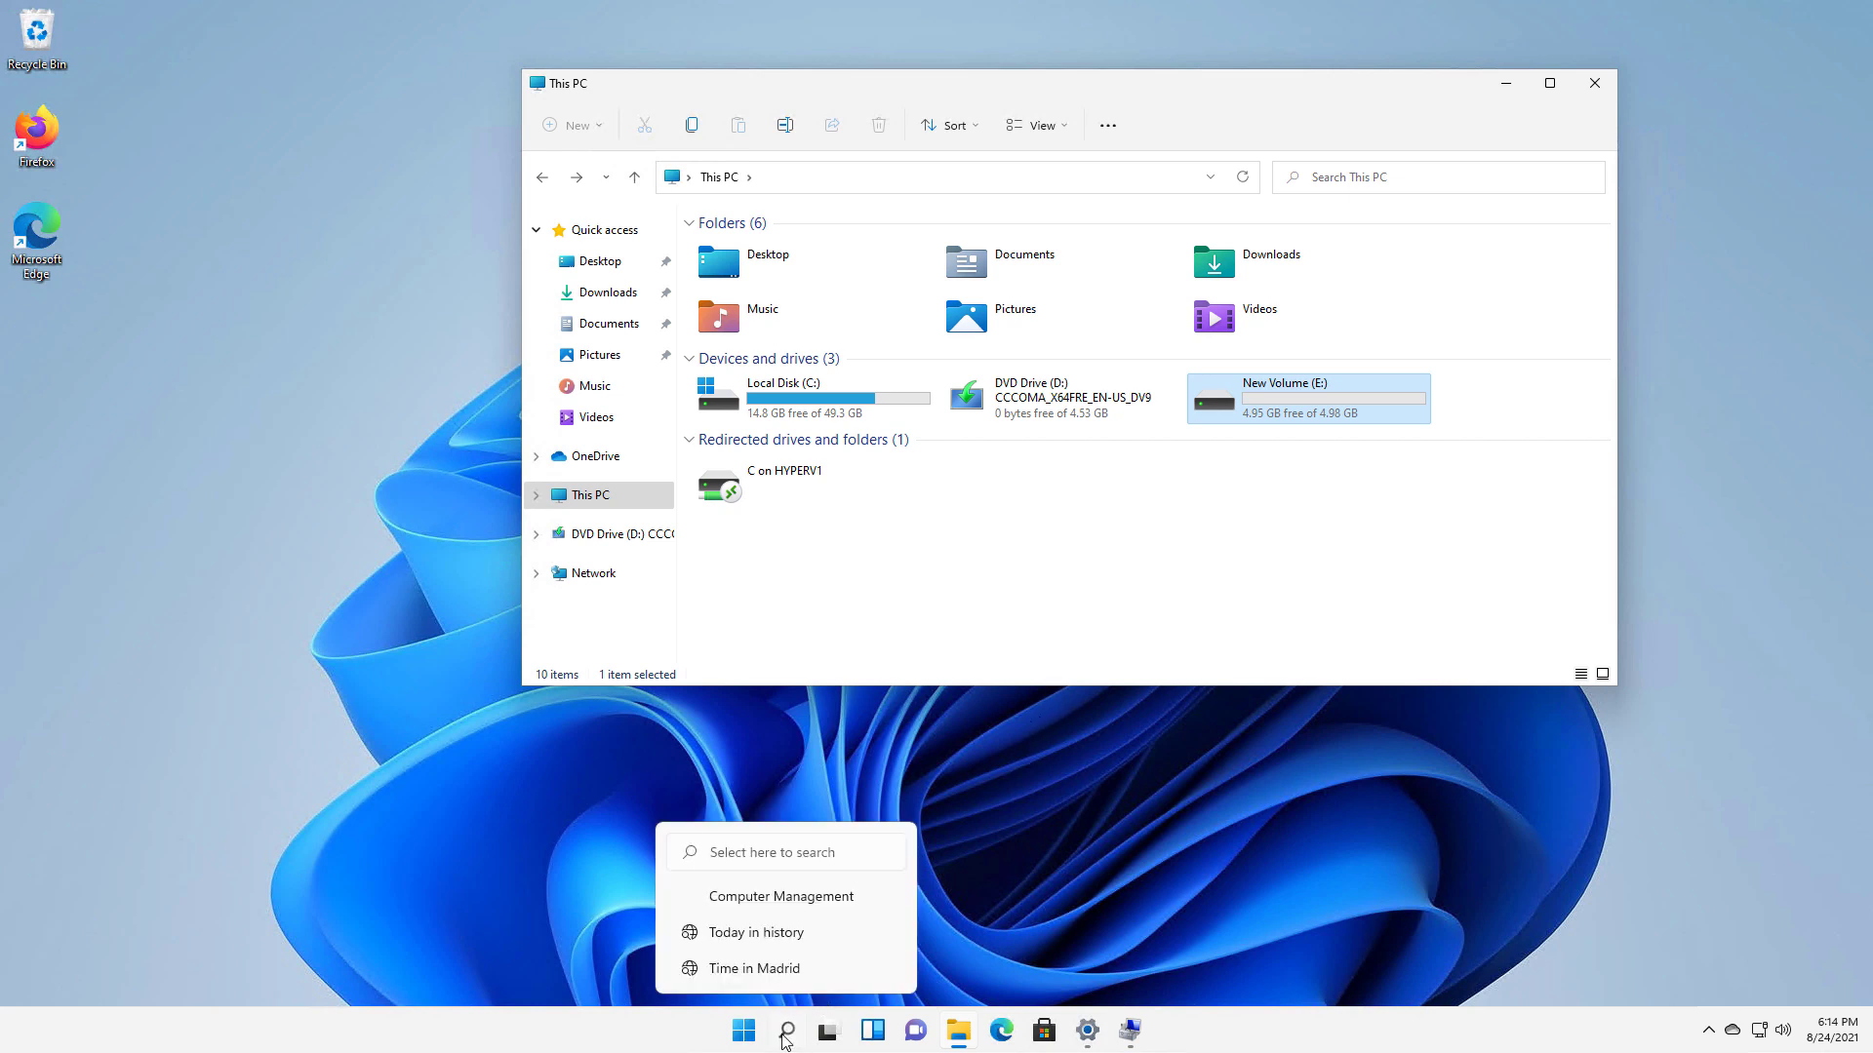
pyautogui.click(785, 1030)
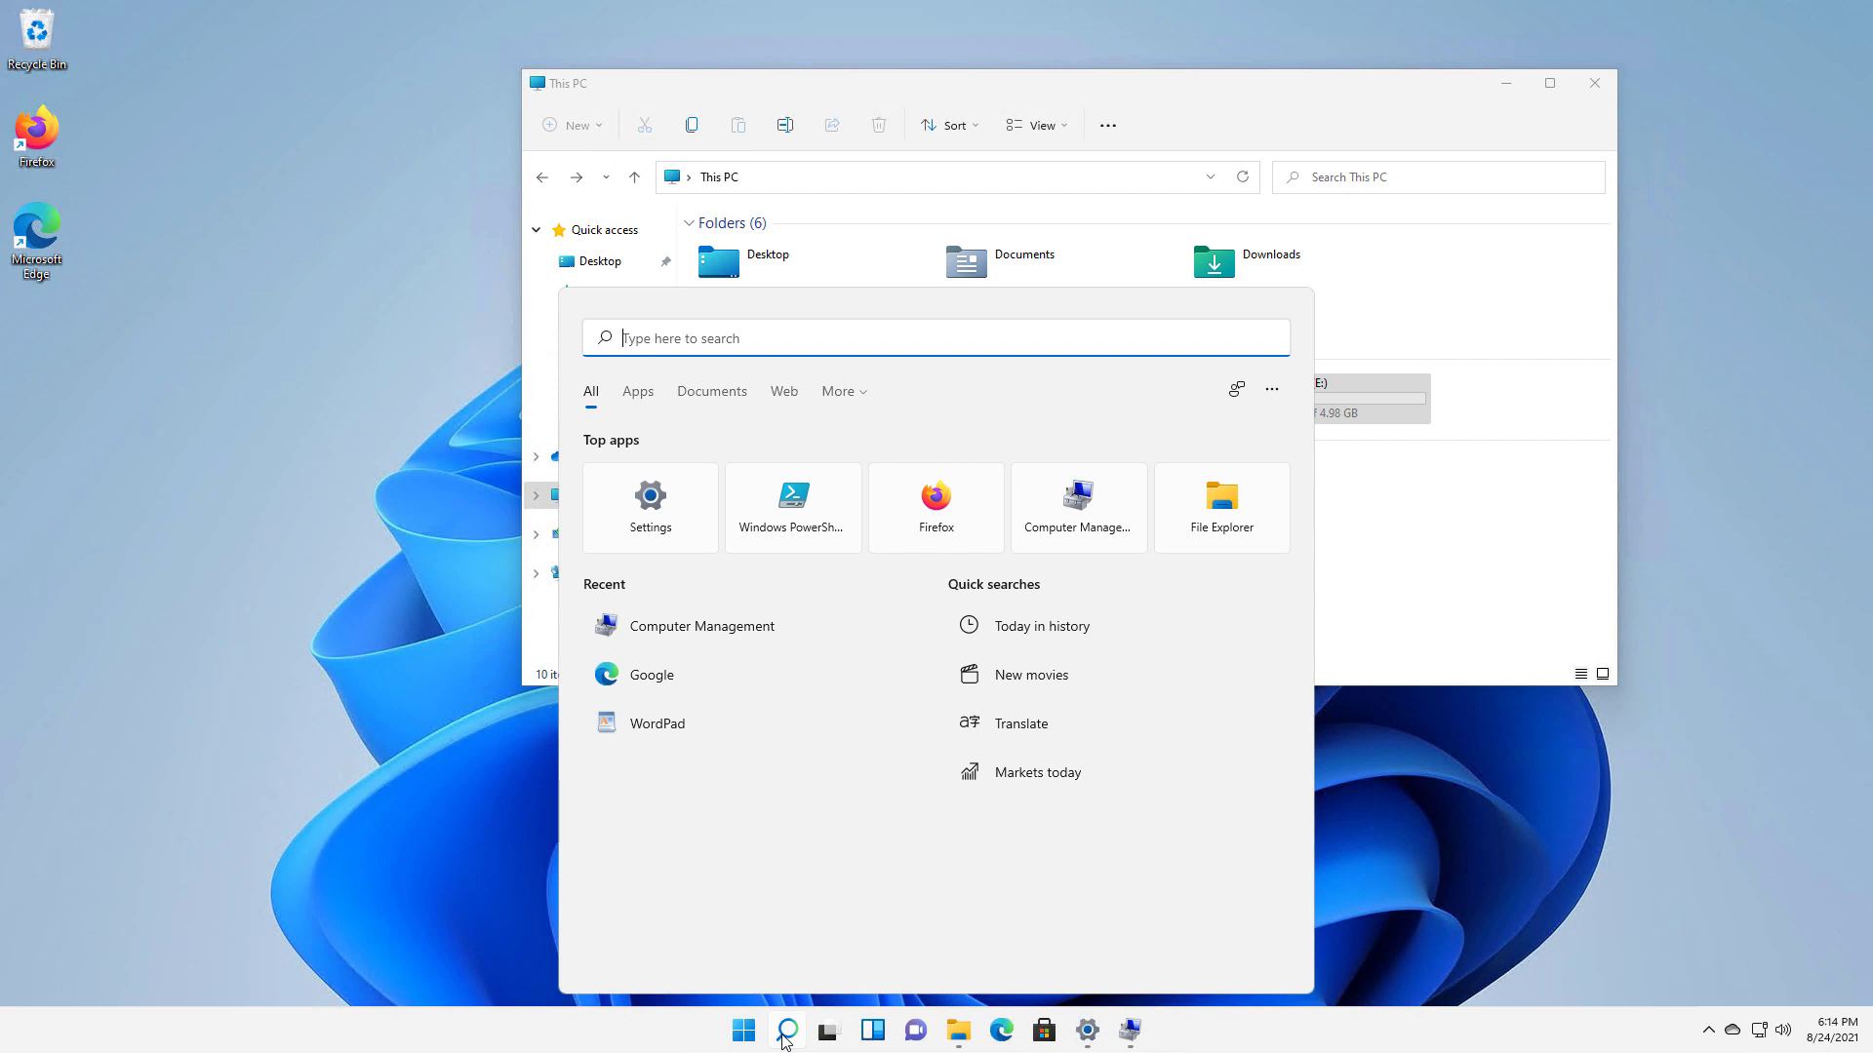
pyautogui.moveTo(980, 1031)
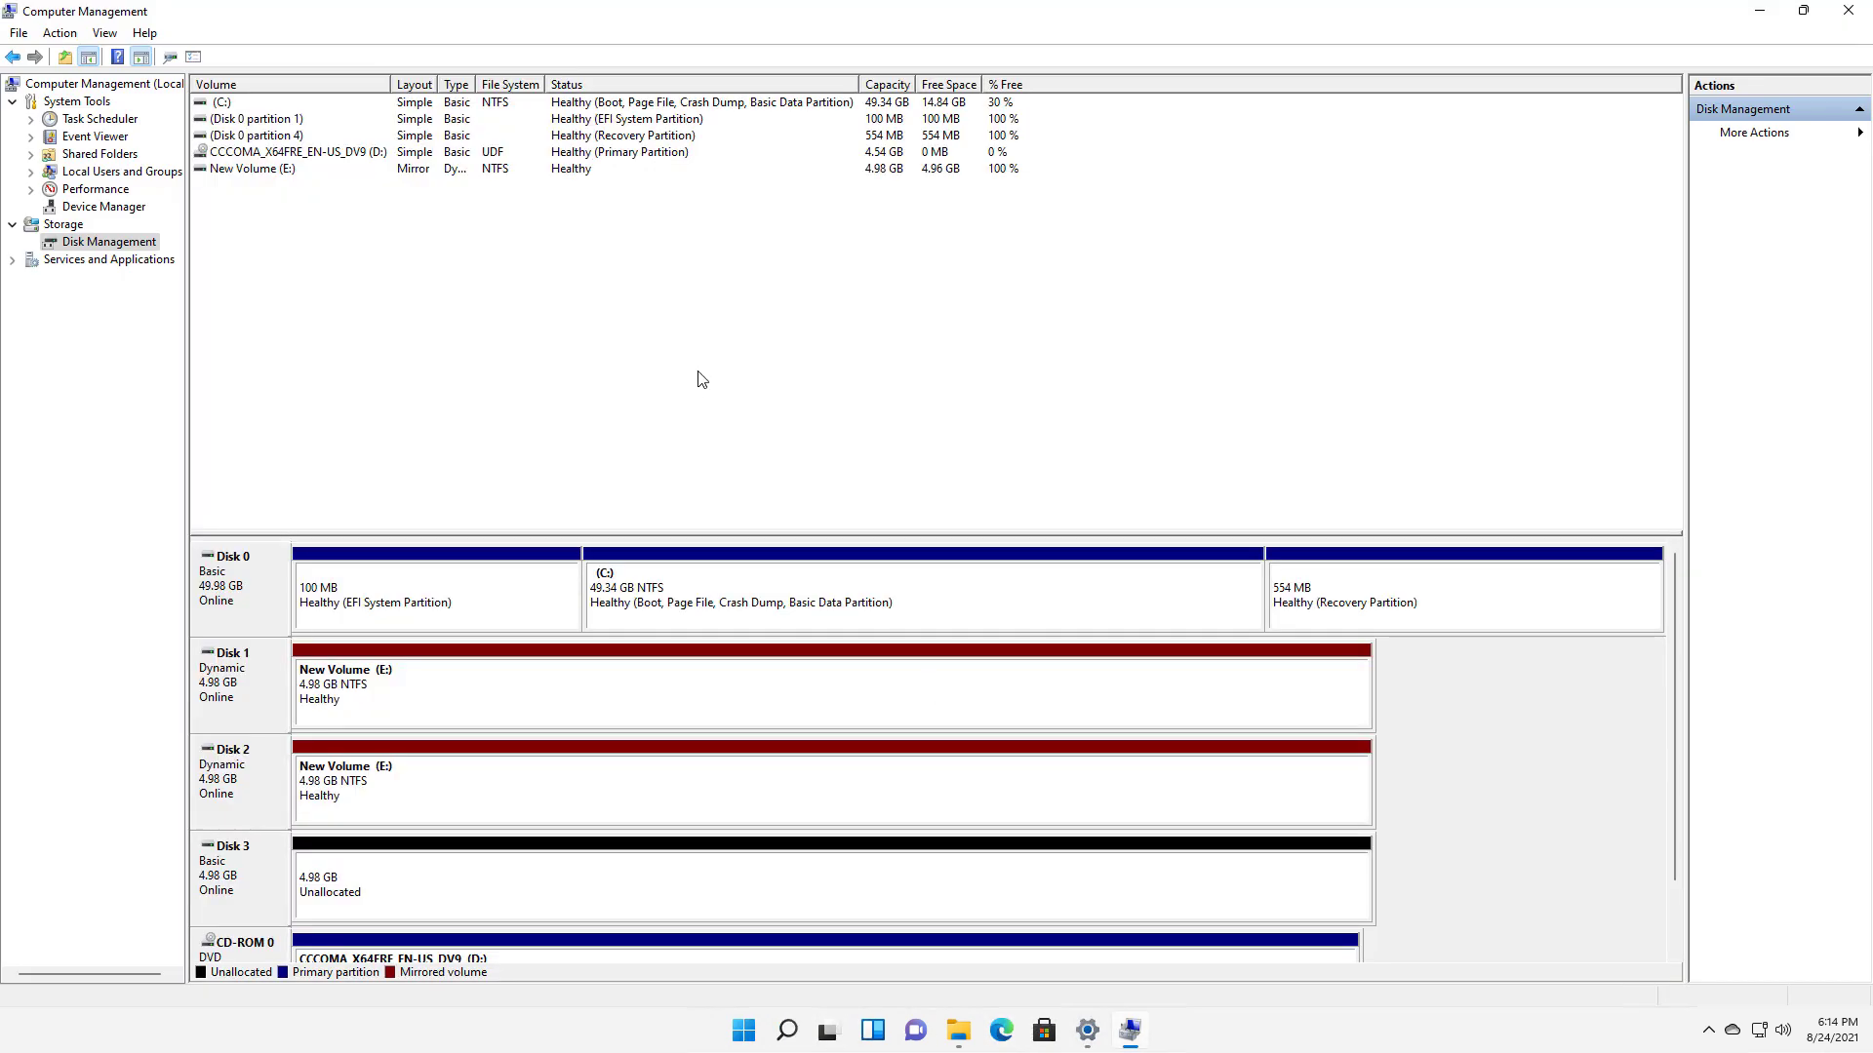
pyautogui.moveTo(366, 309)
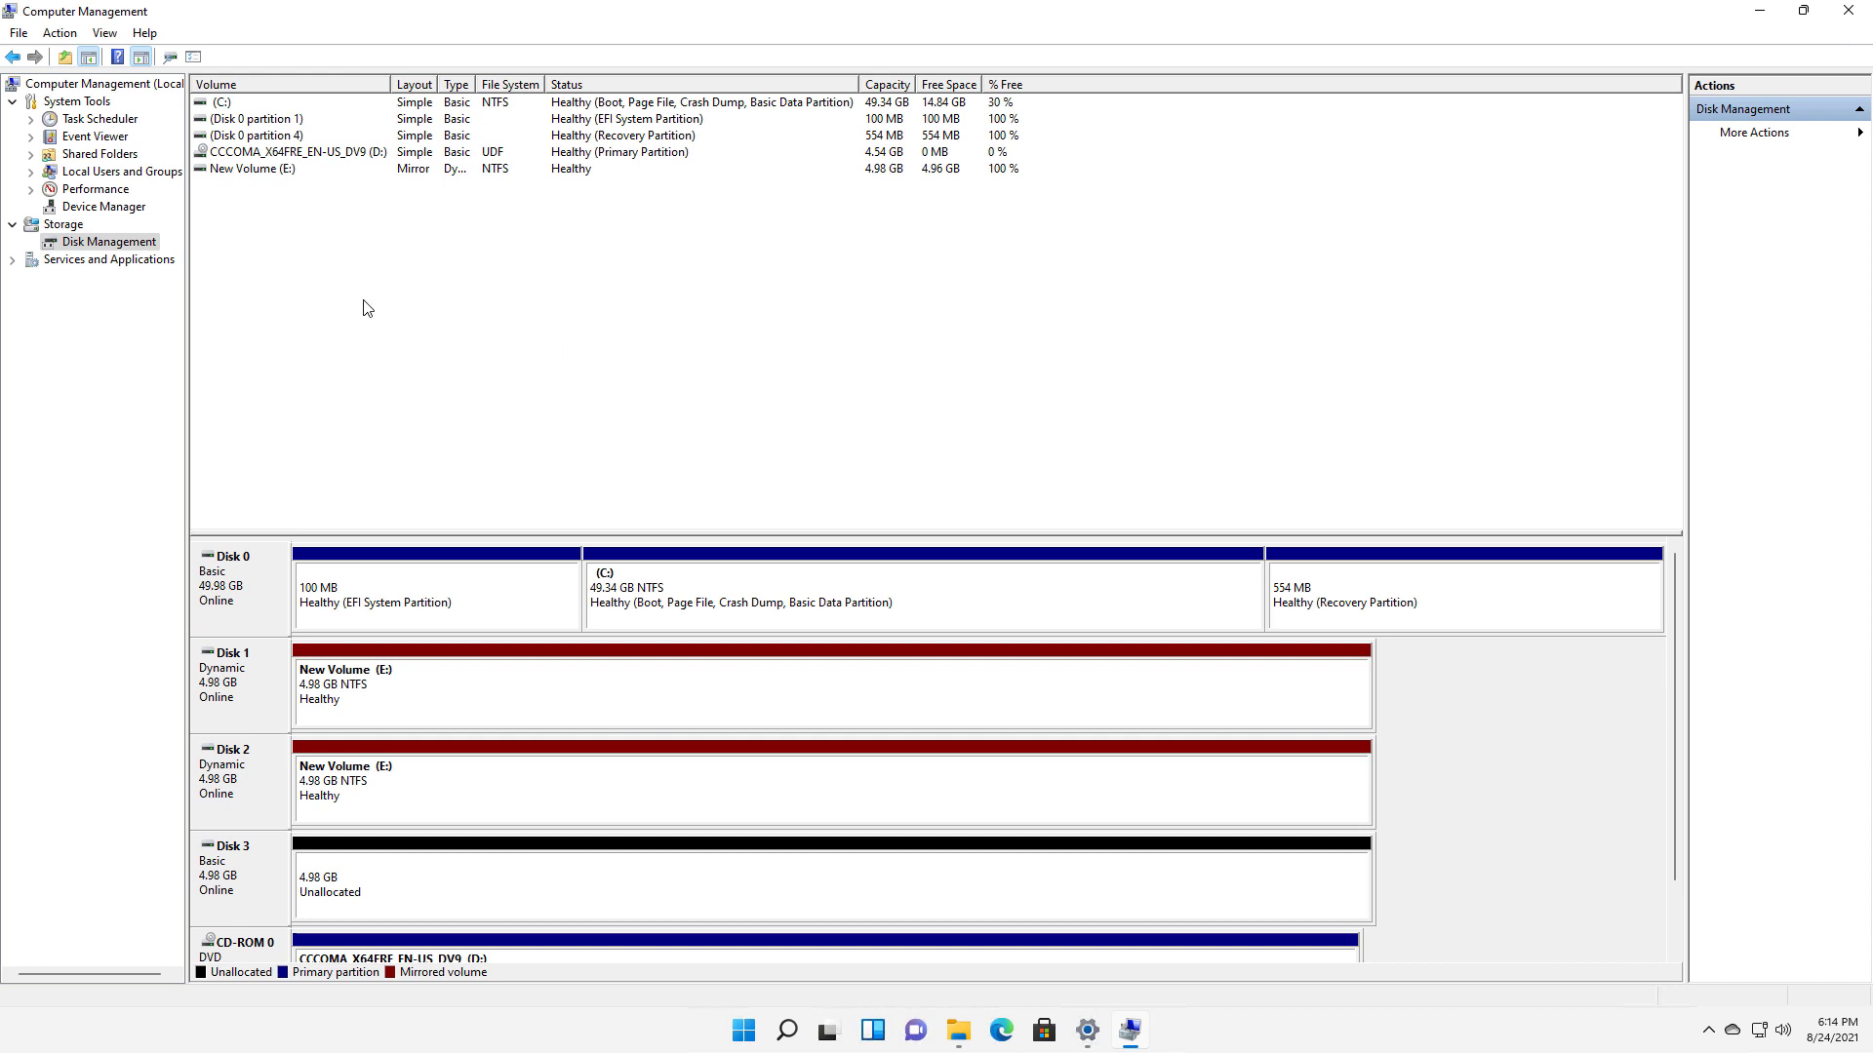
pyautogui.moveTo(130, 244)
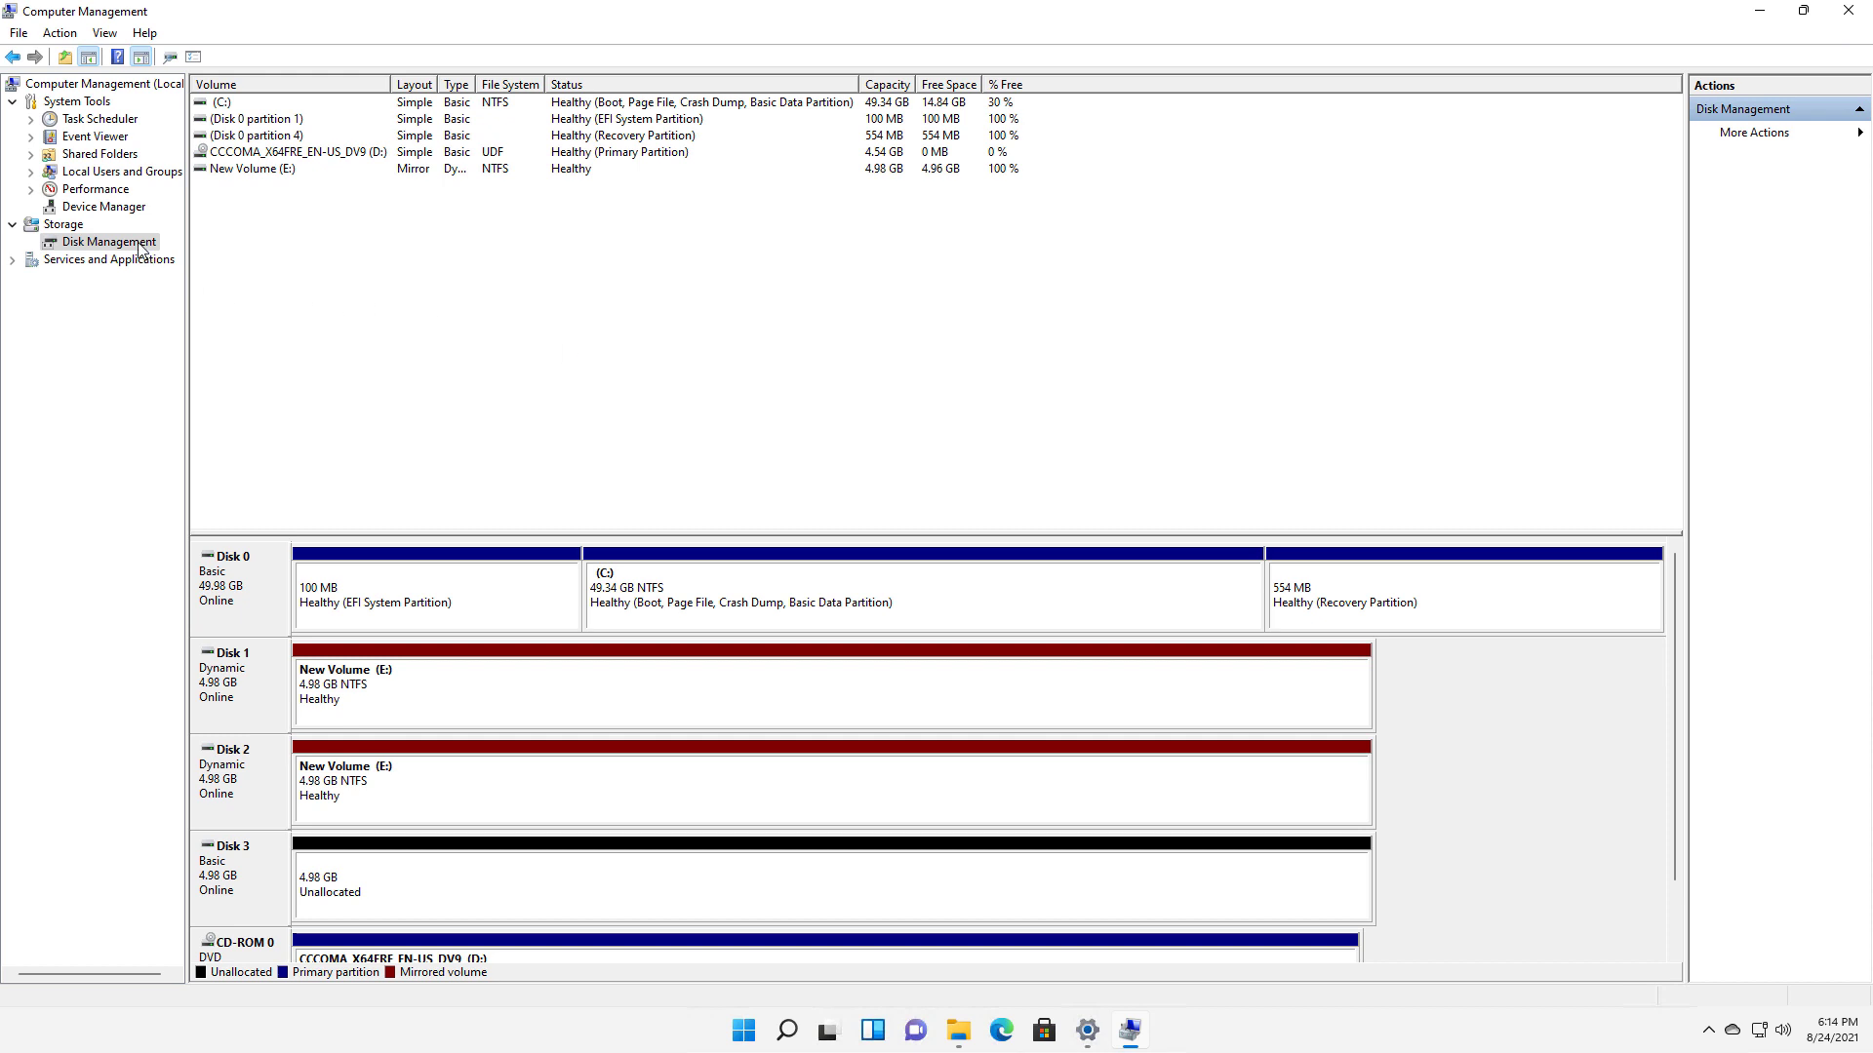
pyautogui.moveTo(489, 779)
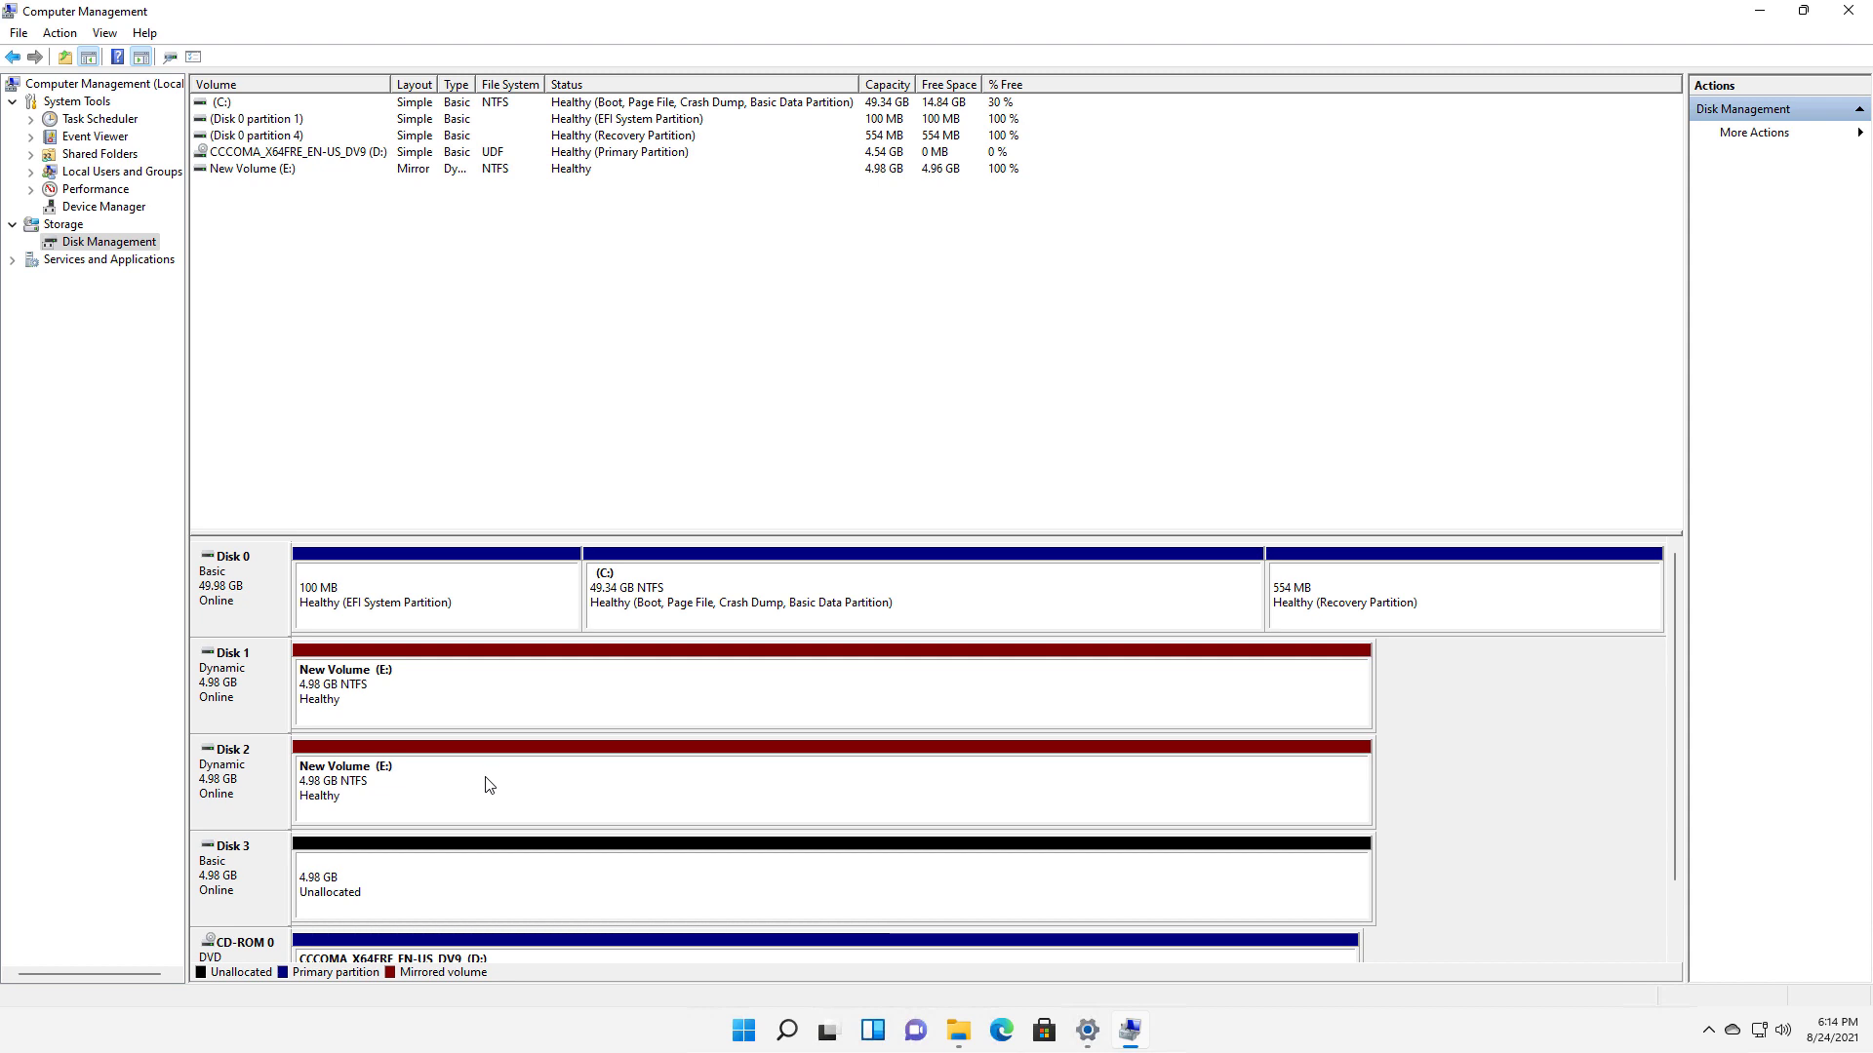
pyautogui.moveTo(468, 800)
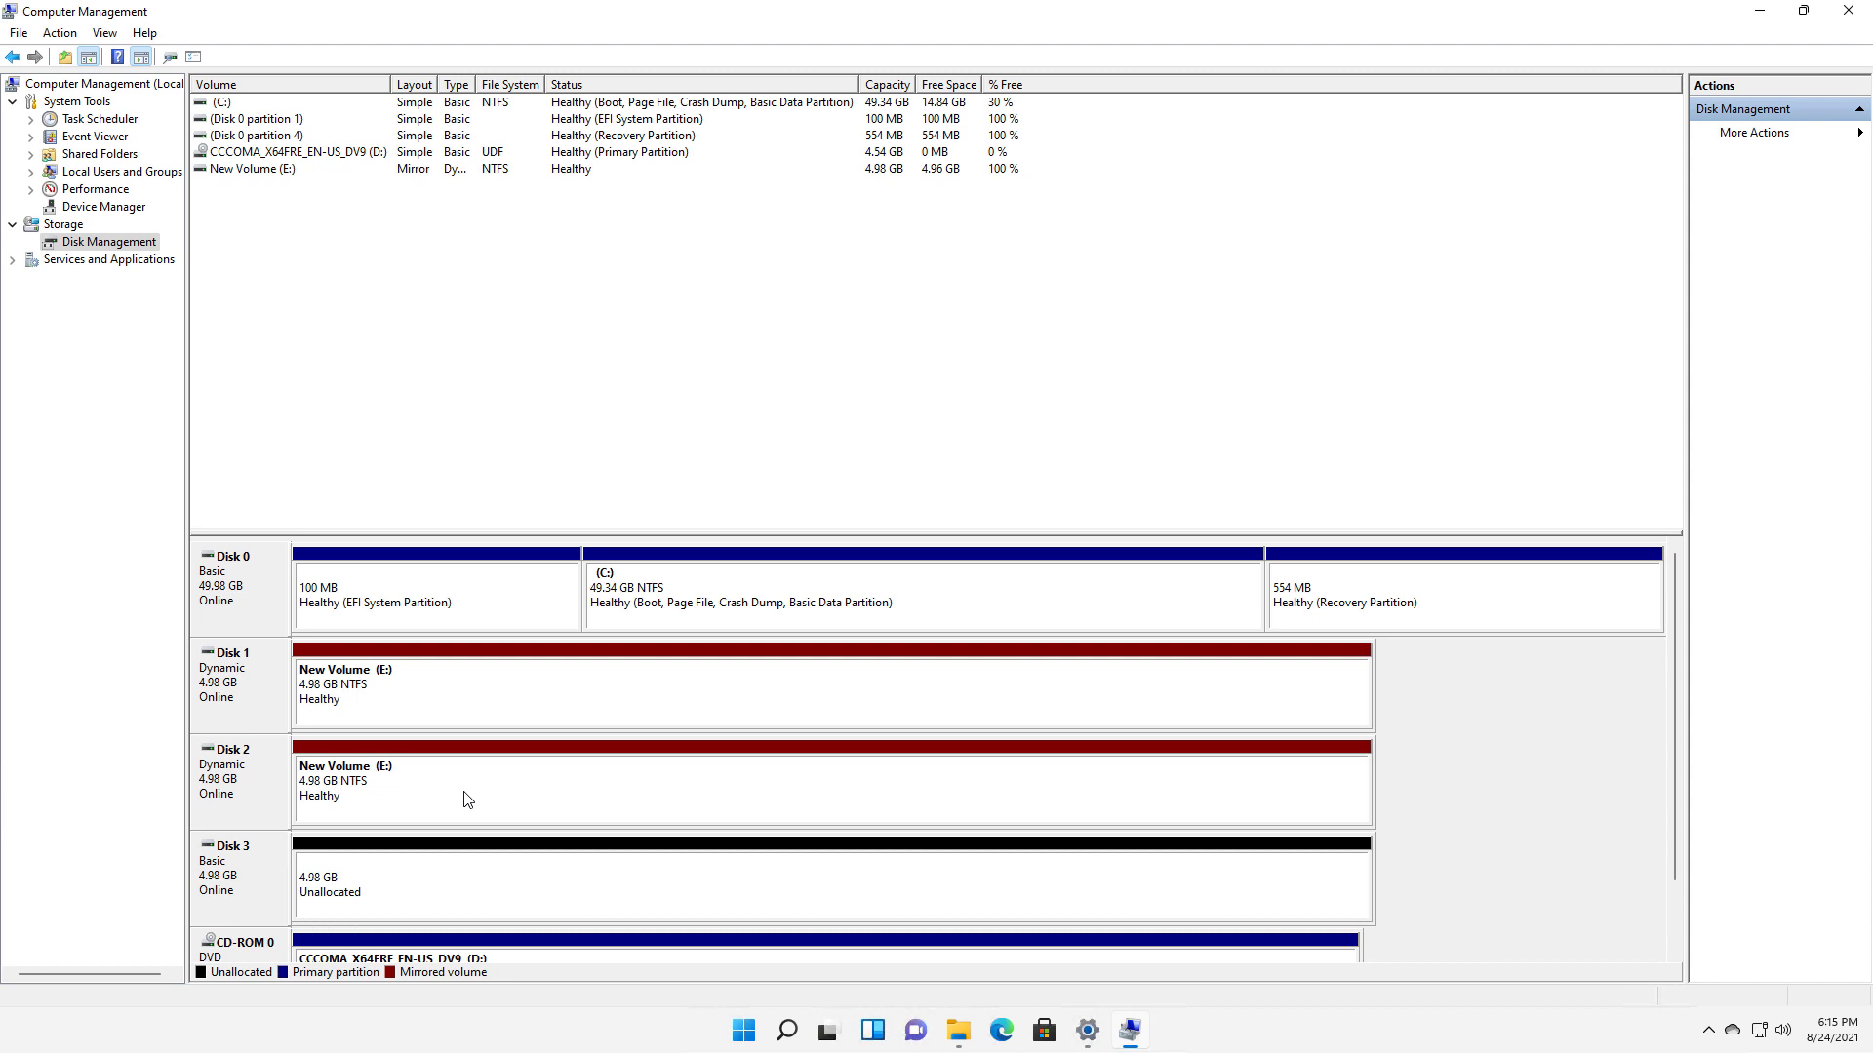
pyautogui.moveTo(491, 710)
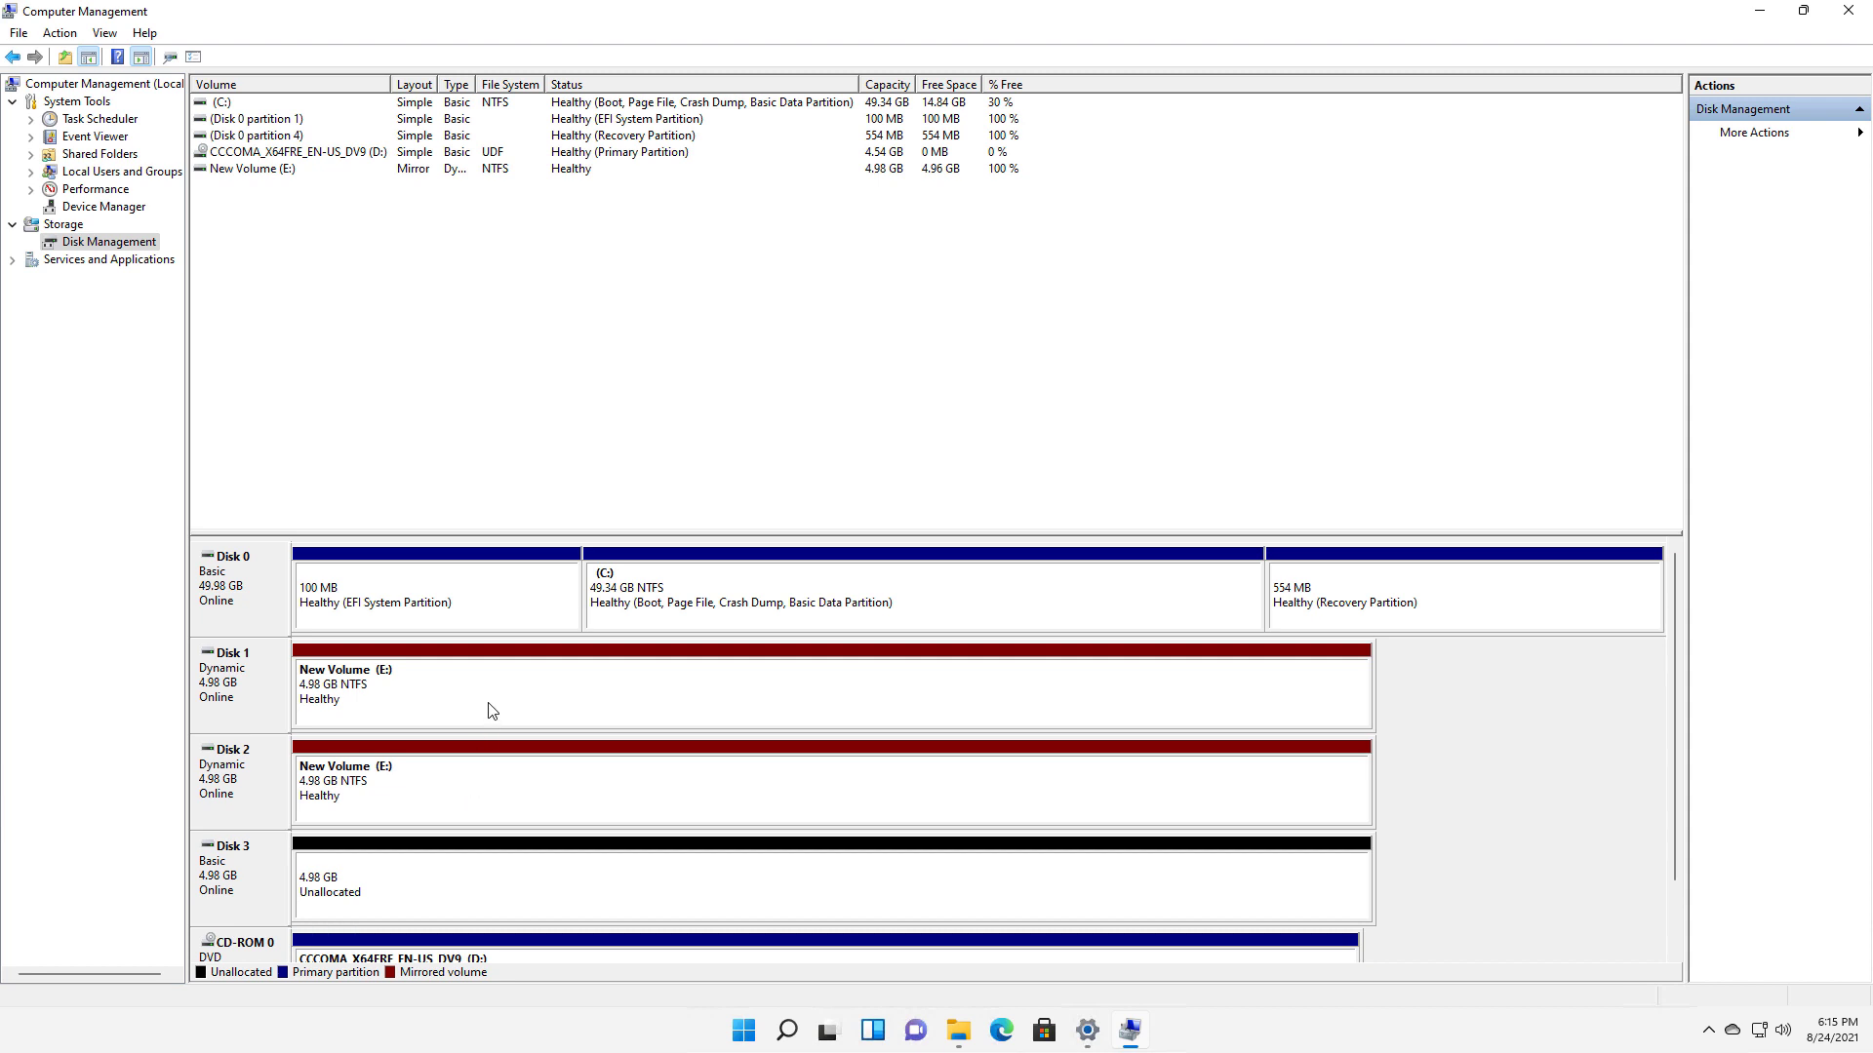
pyautogui.moveTo(548, 679)
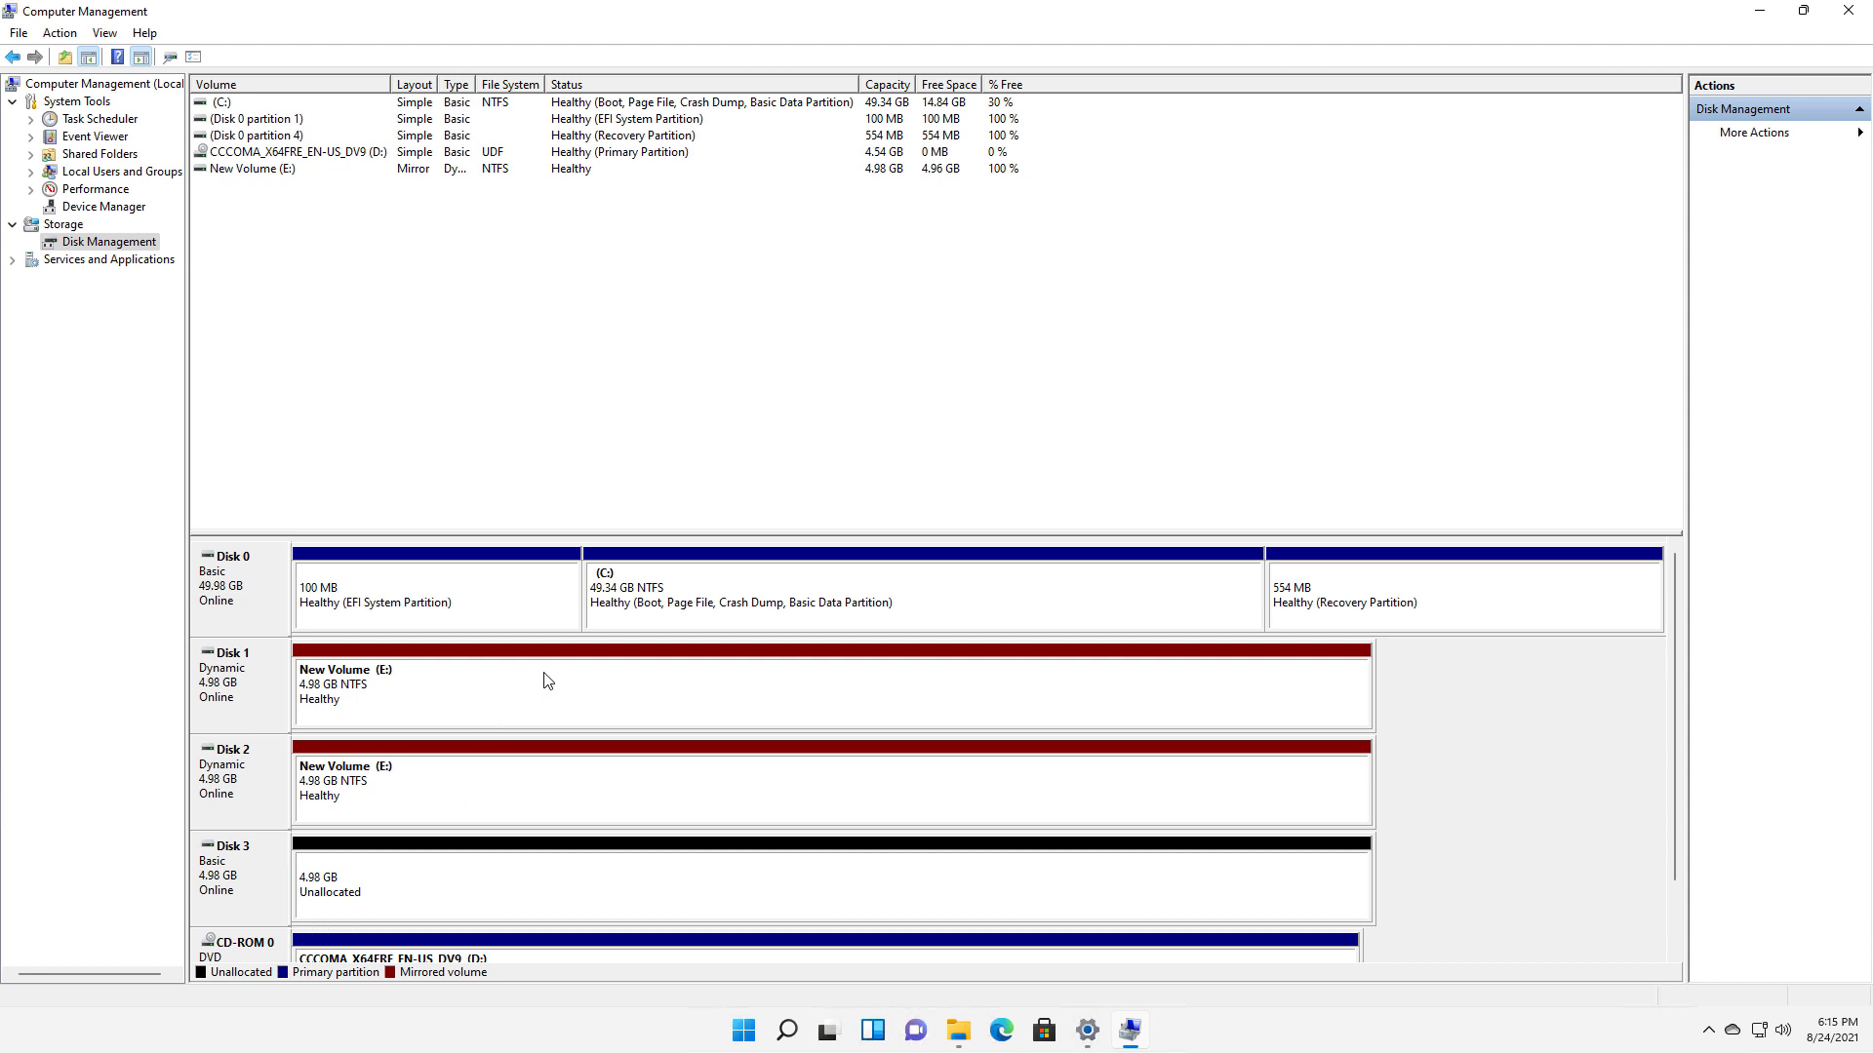
# Break the mirrored New Volume (E:) using Break Mirrored Volume on Disk 1.
pyautogui.rightClick(545, 679)
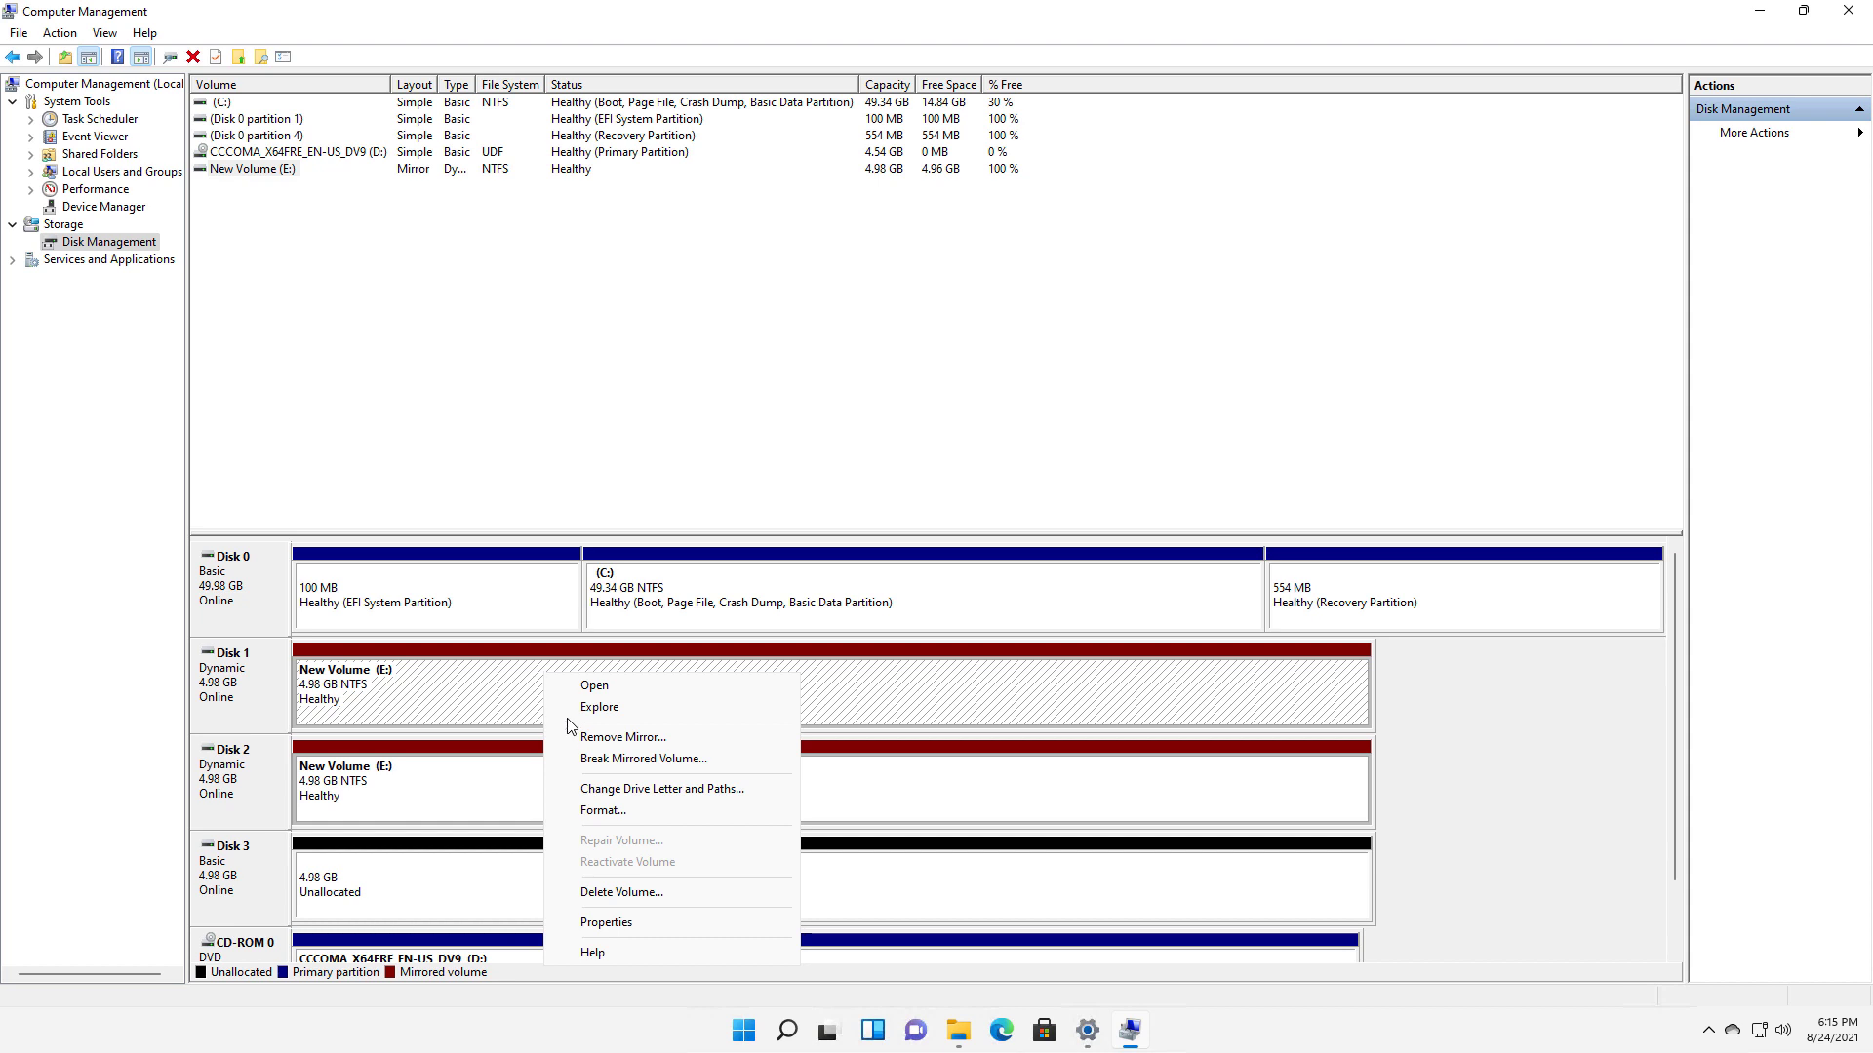
pyautogui.click(643, 759)
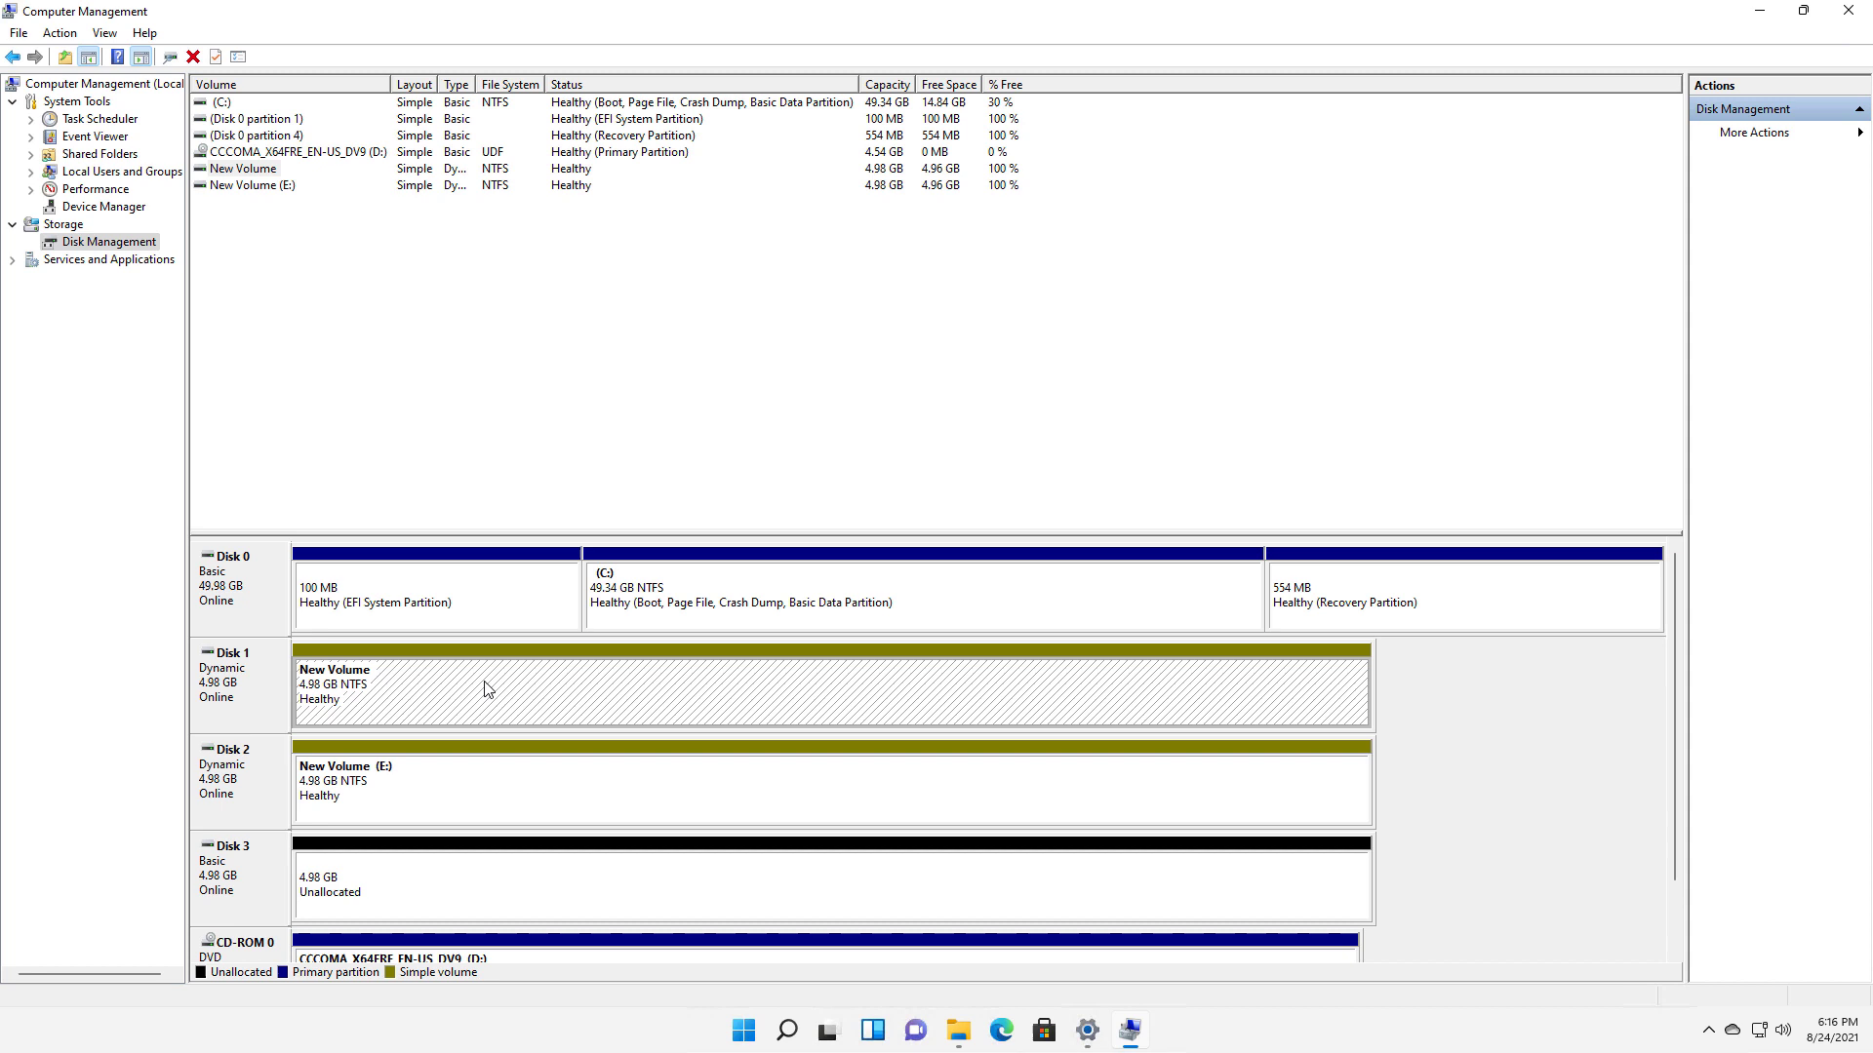
# Assign drive letter F to the unlettered simple volume on Disk 1.
pyautogui.rightClick(488, 690)
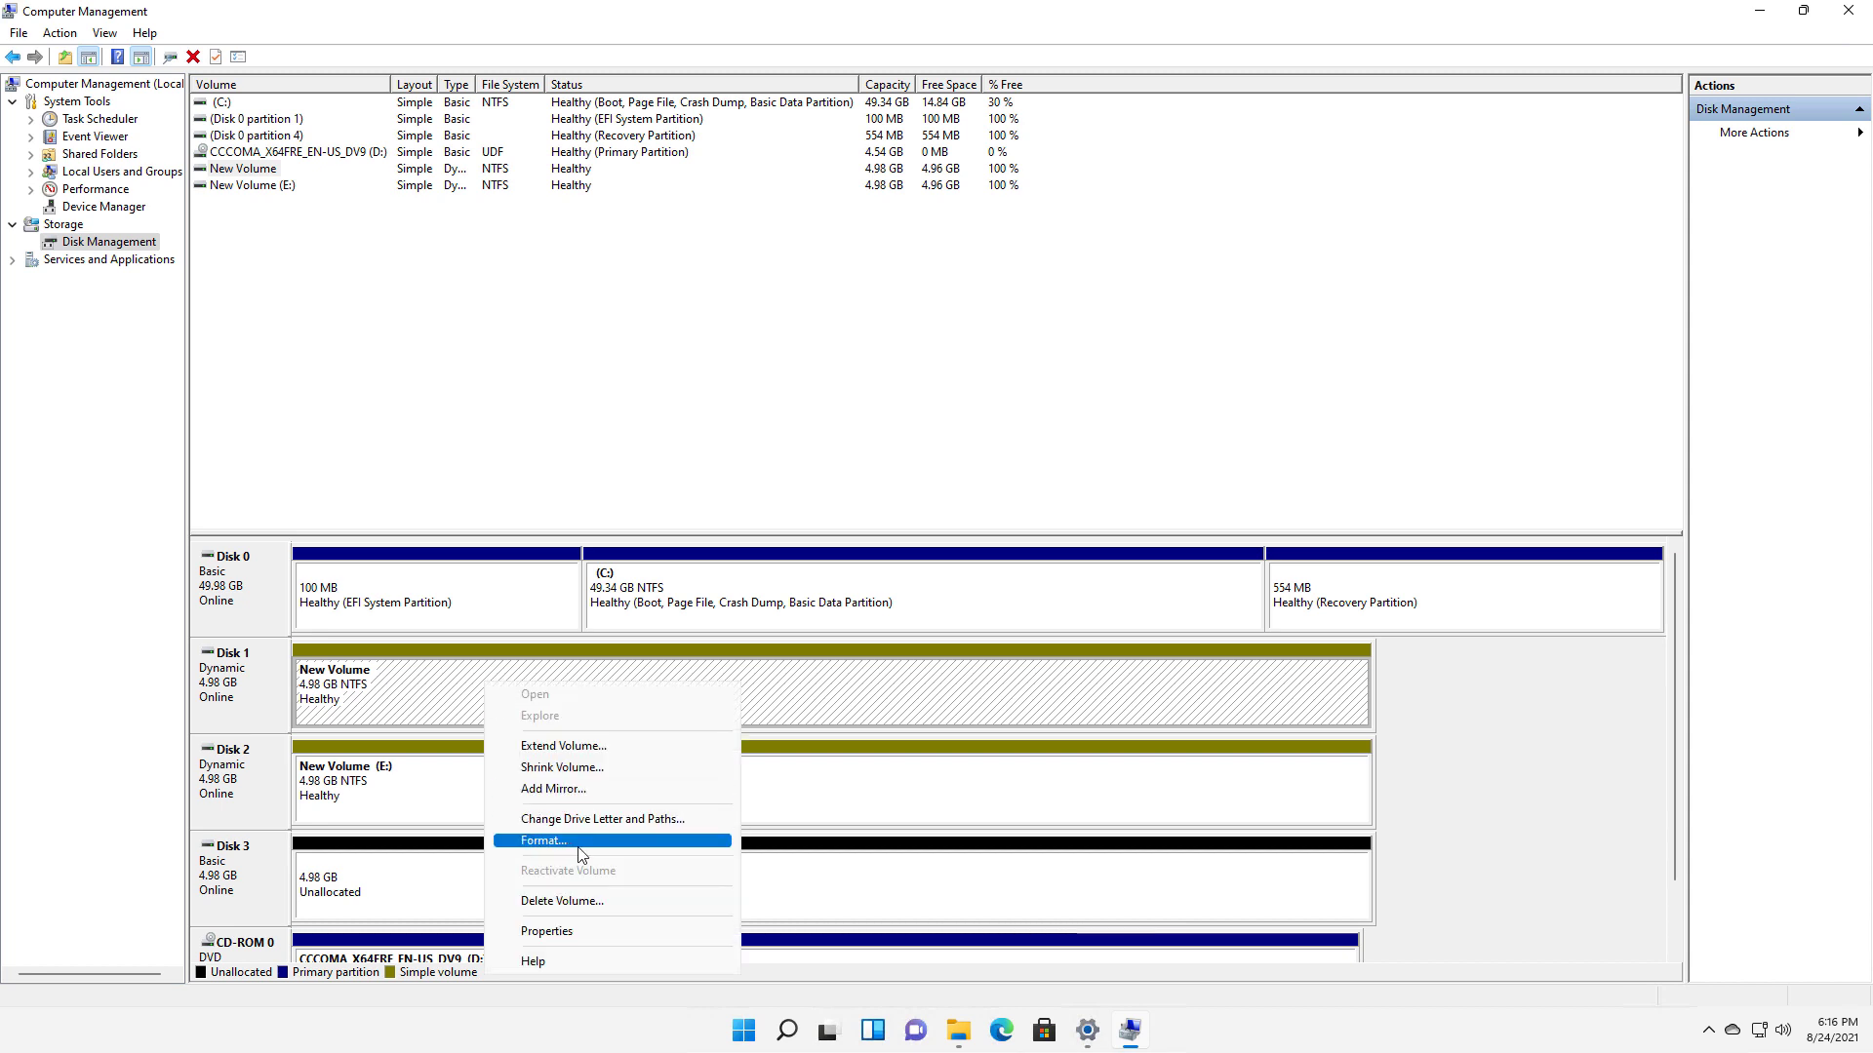
pyautogui.click(601, 818)
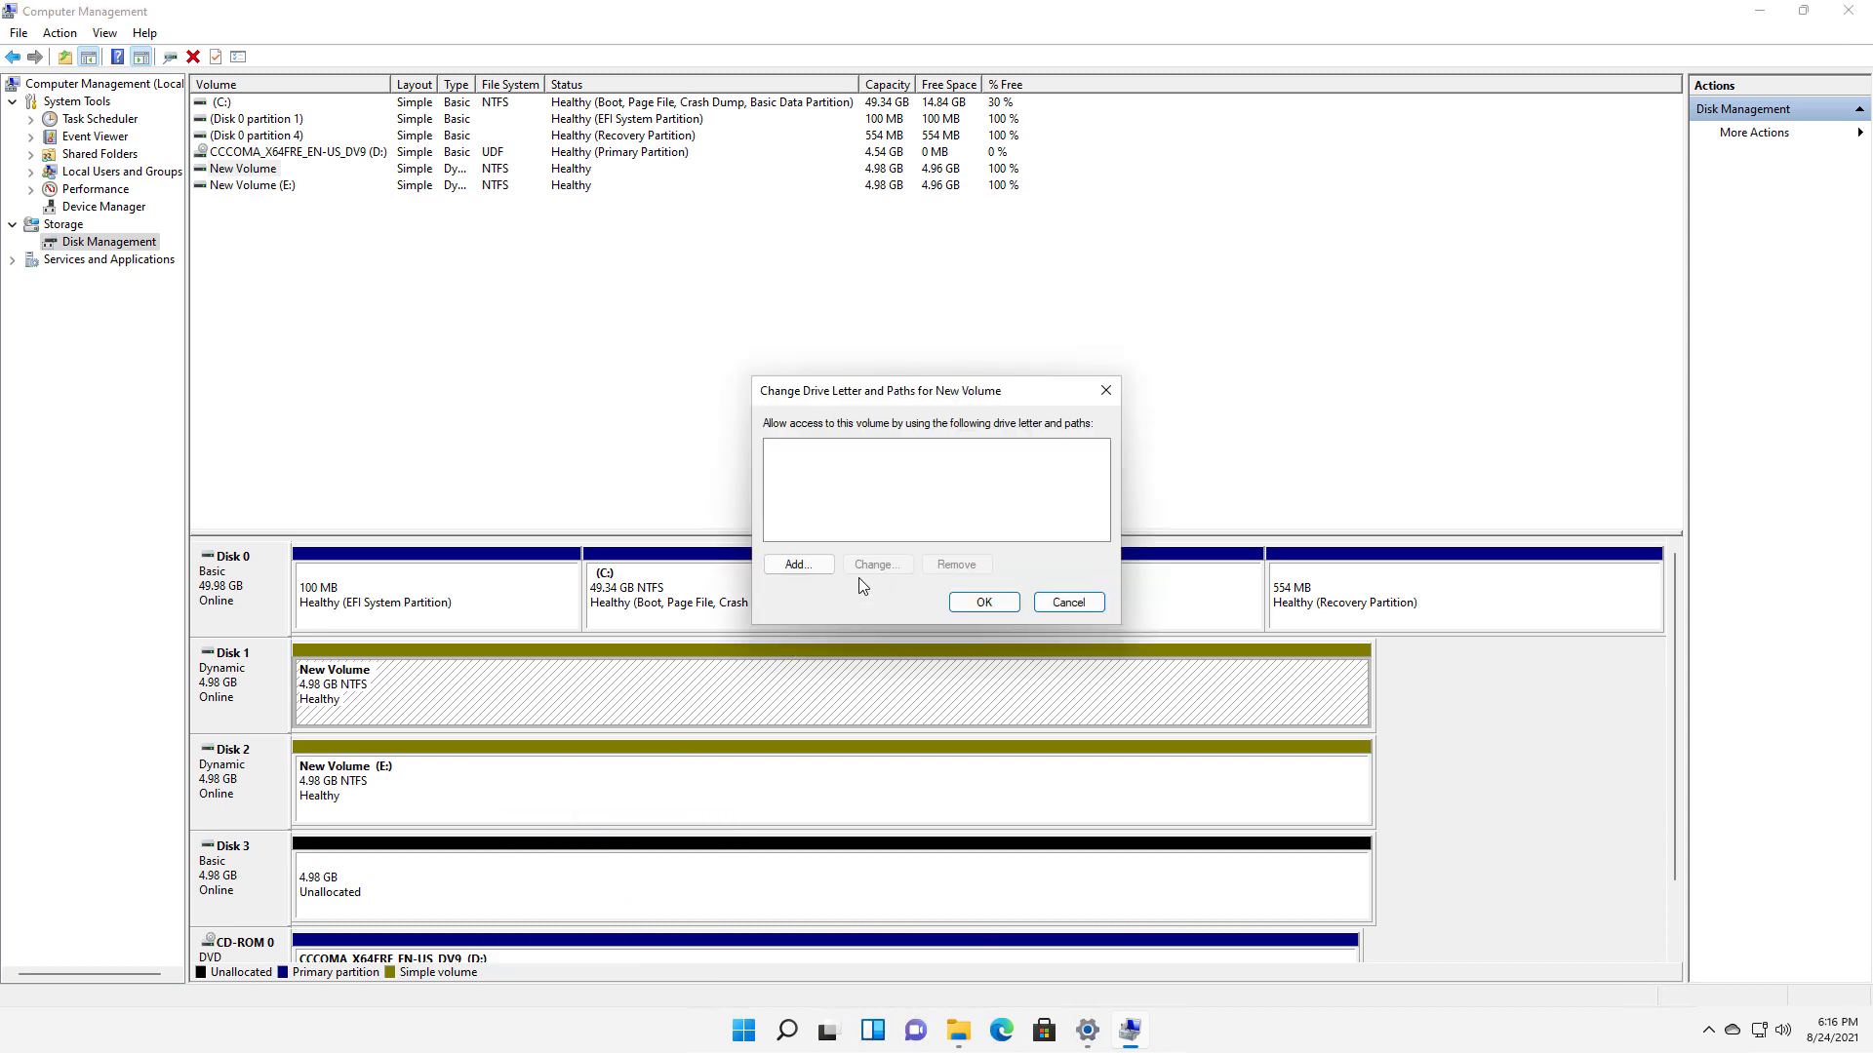
pyautogui.click(798, 563)
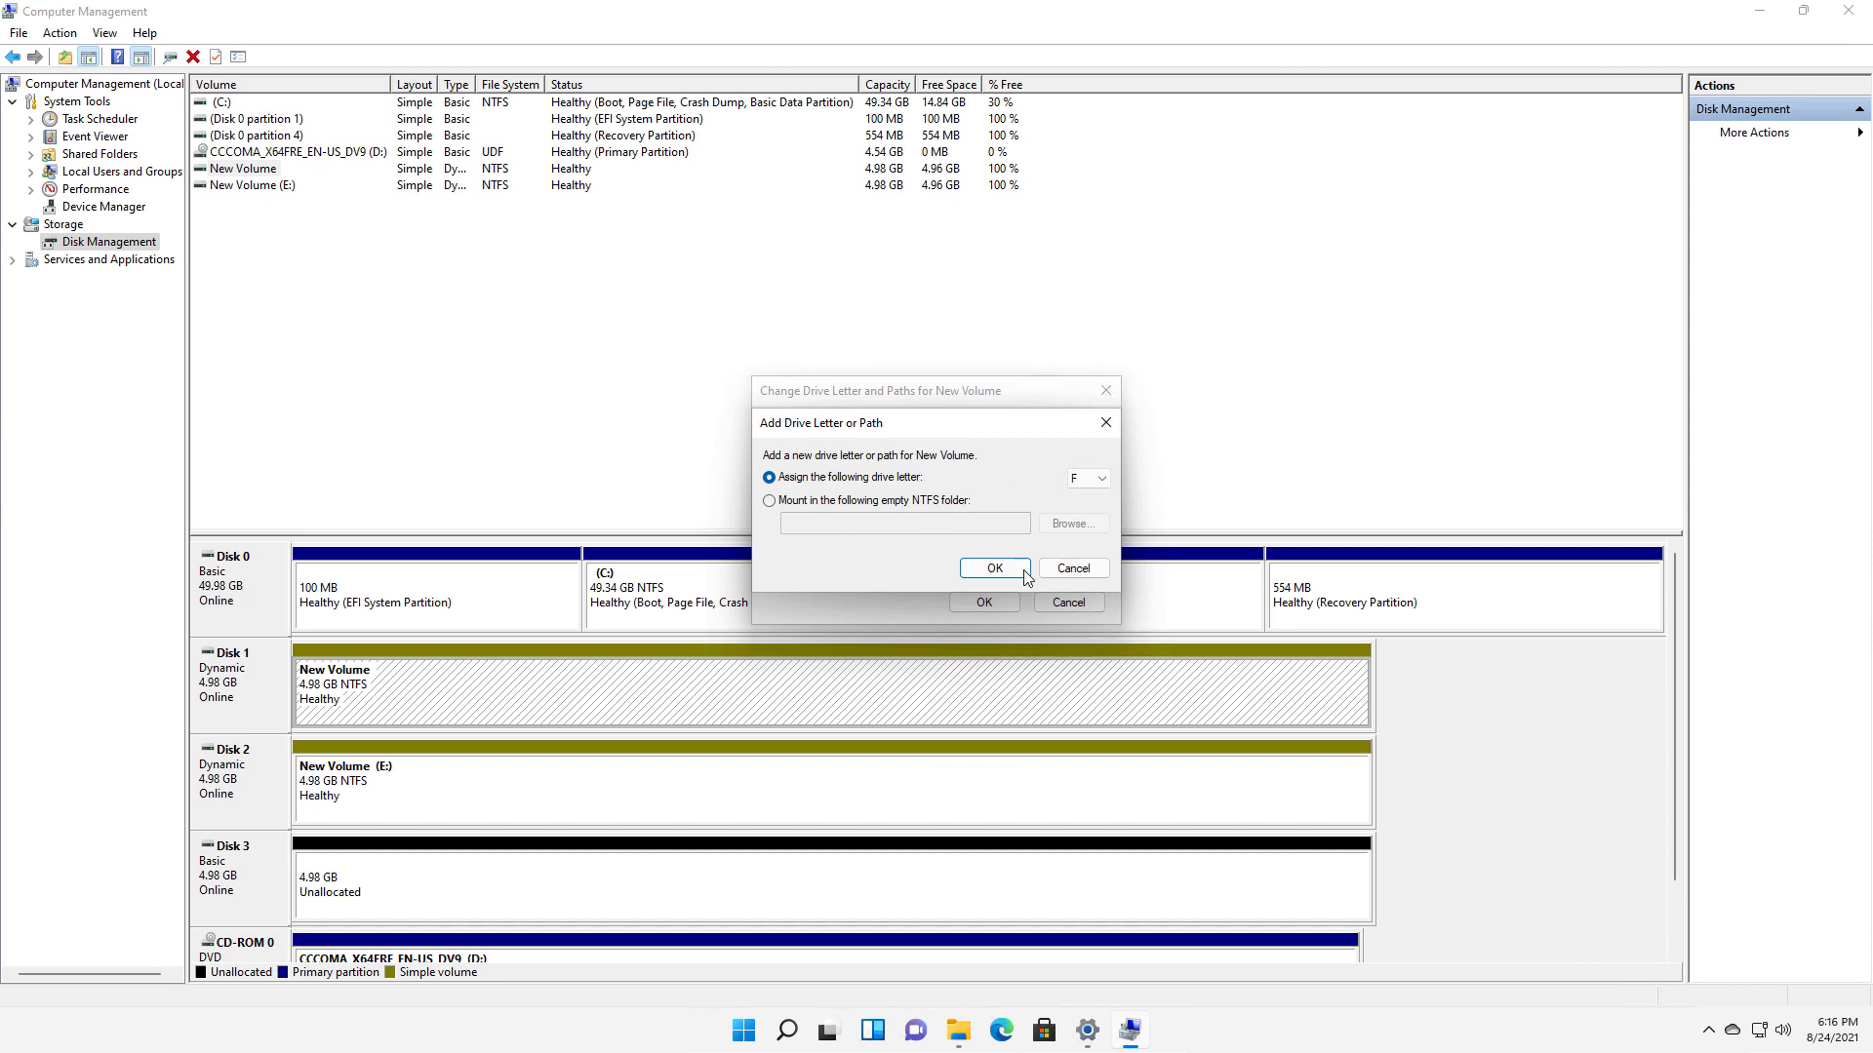
pyautogui.click(995, 568)
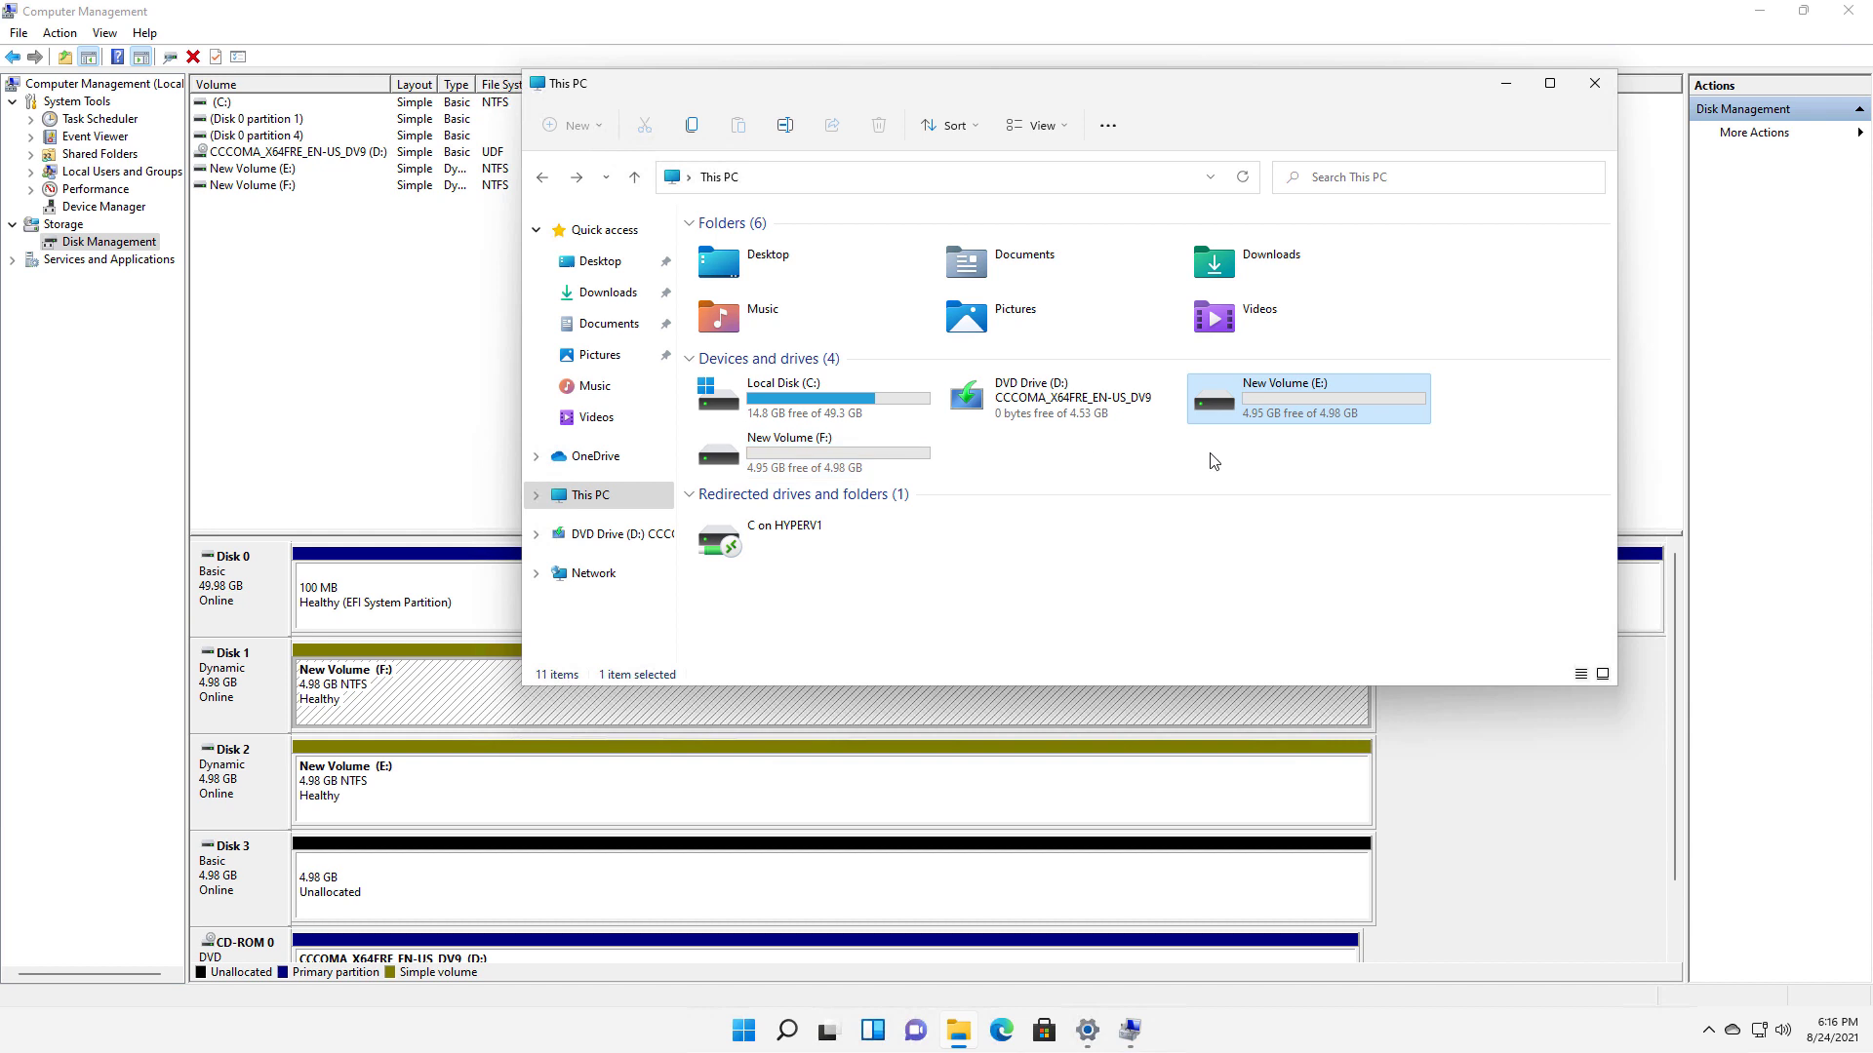
# Open New Volume (E:) and select the New Text Document inside it.
pyautogui.doubleClick(1310, 398)
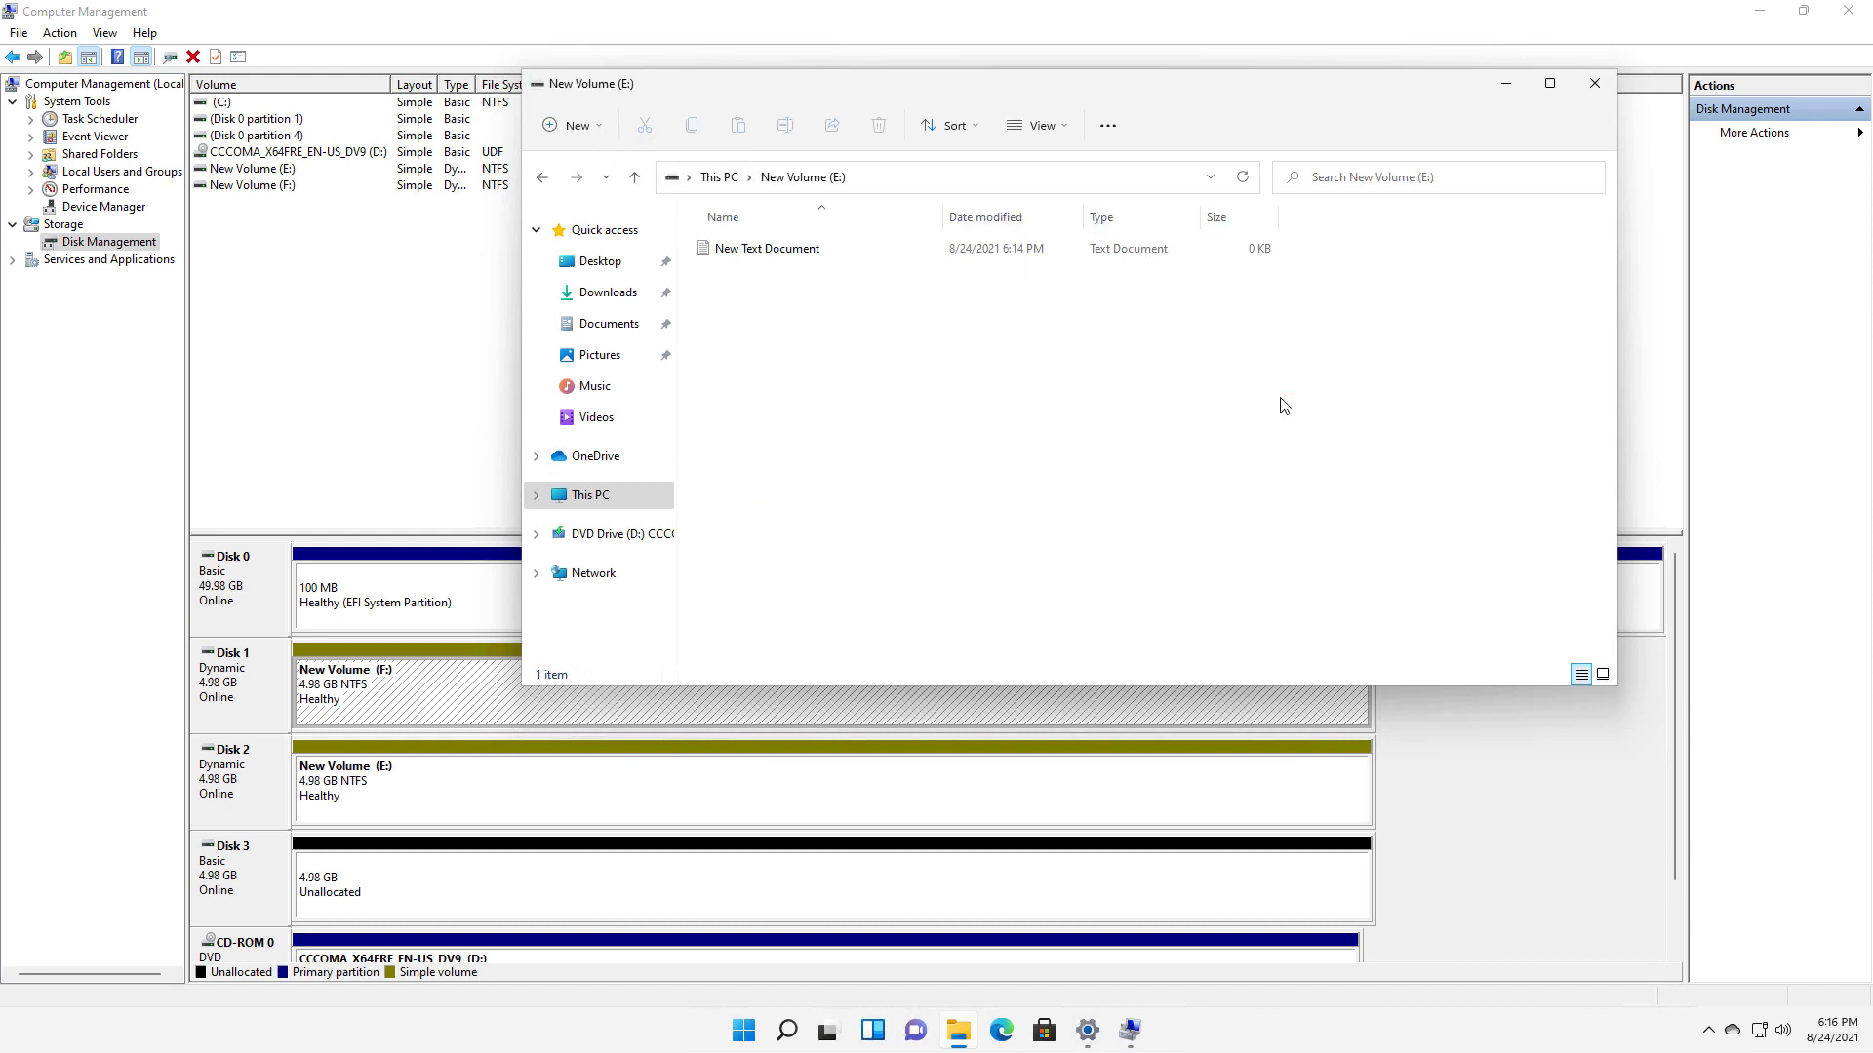
pyautogui.click(766, 247)
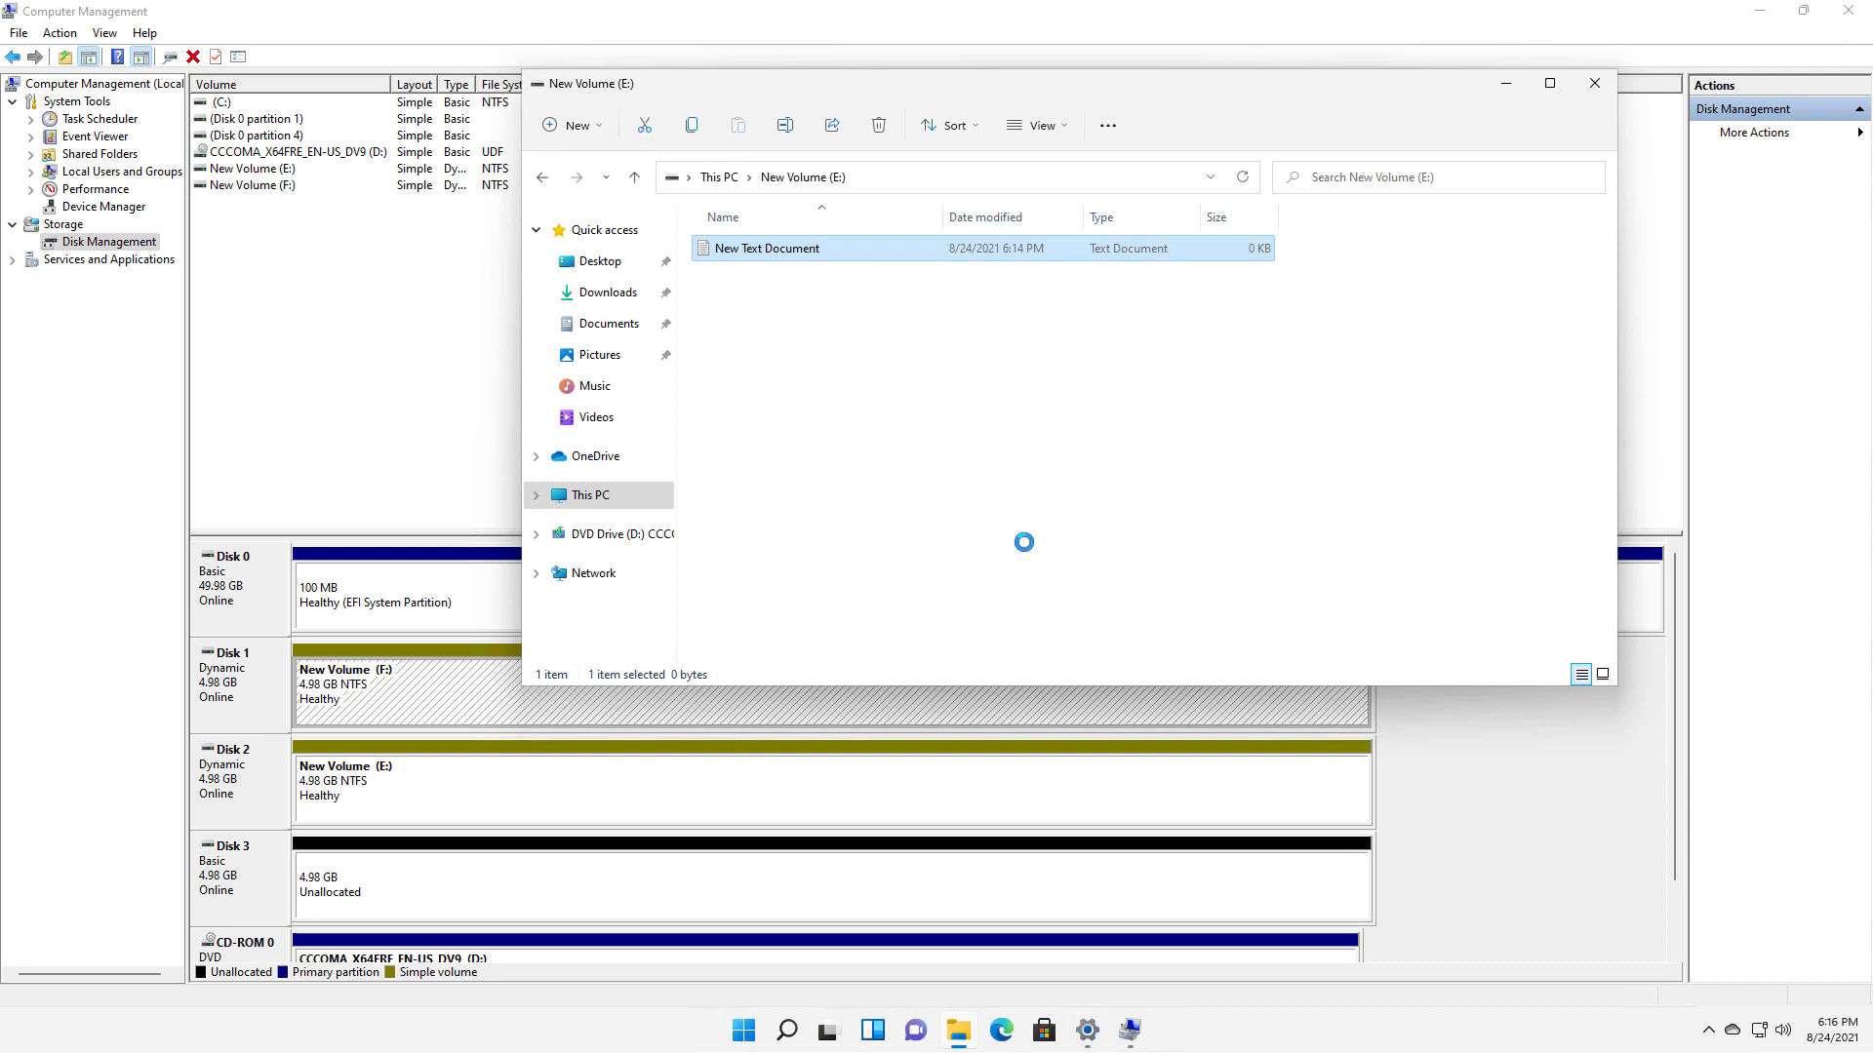